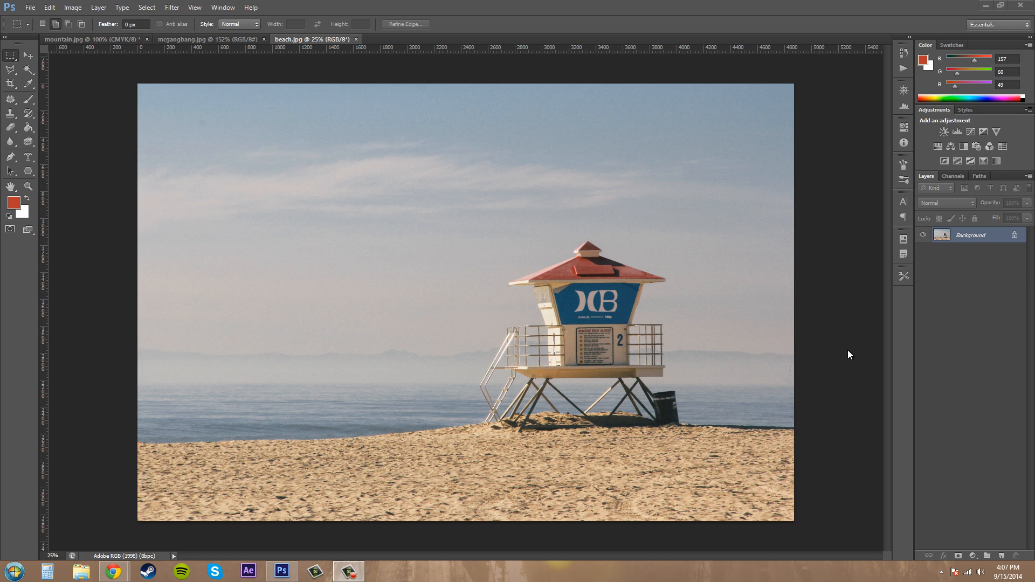
pyautogui.moveTo(870, 371)
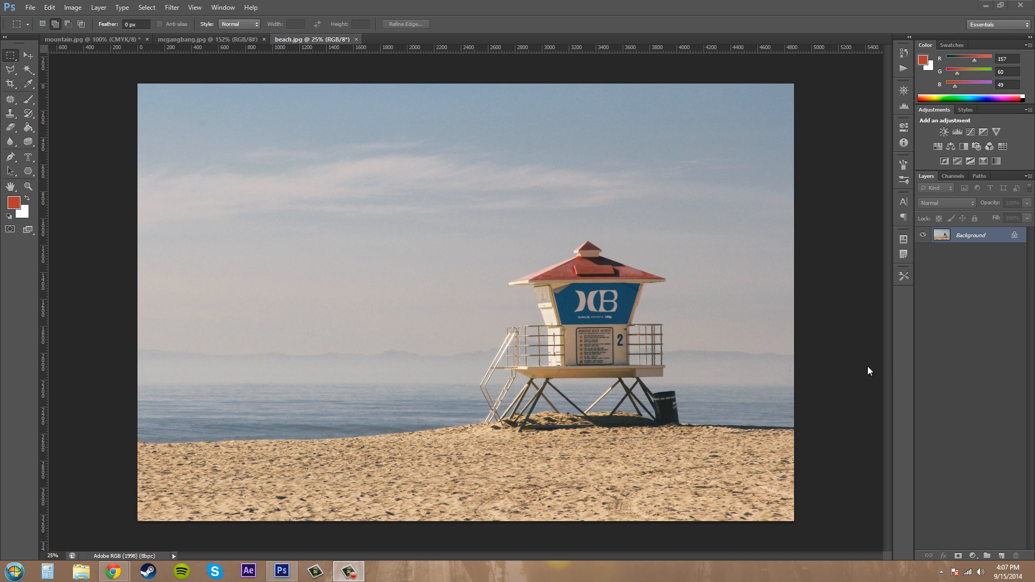
pyautogui.moveTo(830, 337)
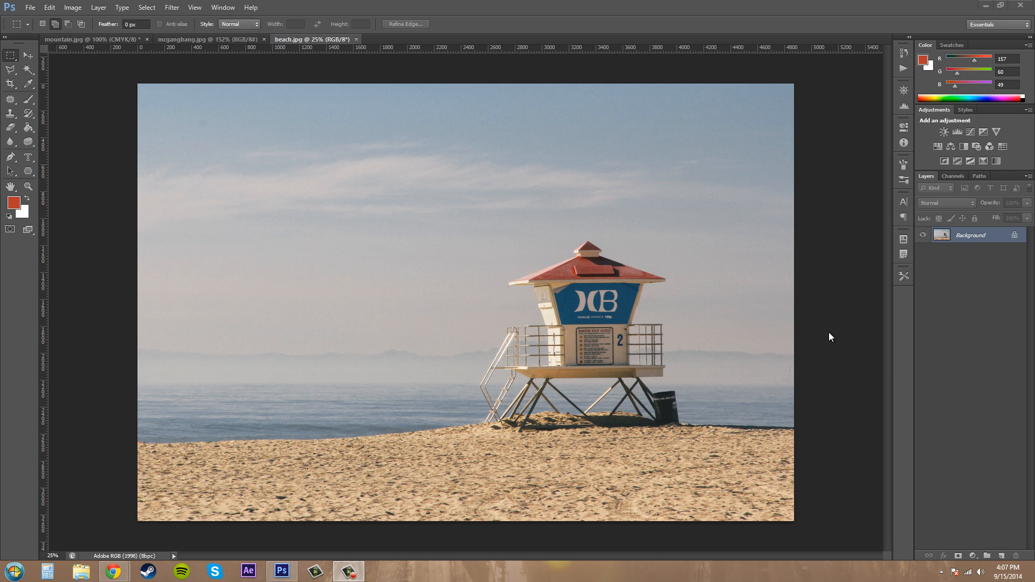
# Step: Try a Grayscale conversion but keep colour, then open the Channel Mixer adjustment
pyautogui.click(72, 7)
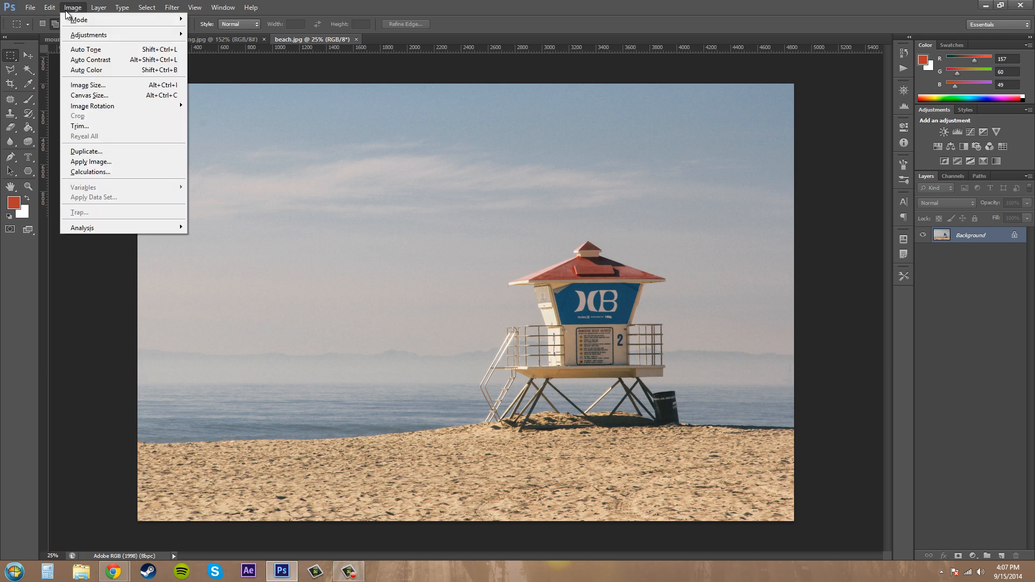
pyautogui.click(208, 30)
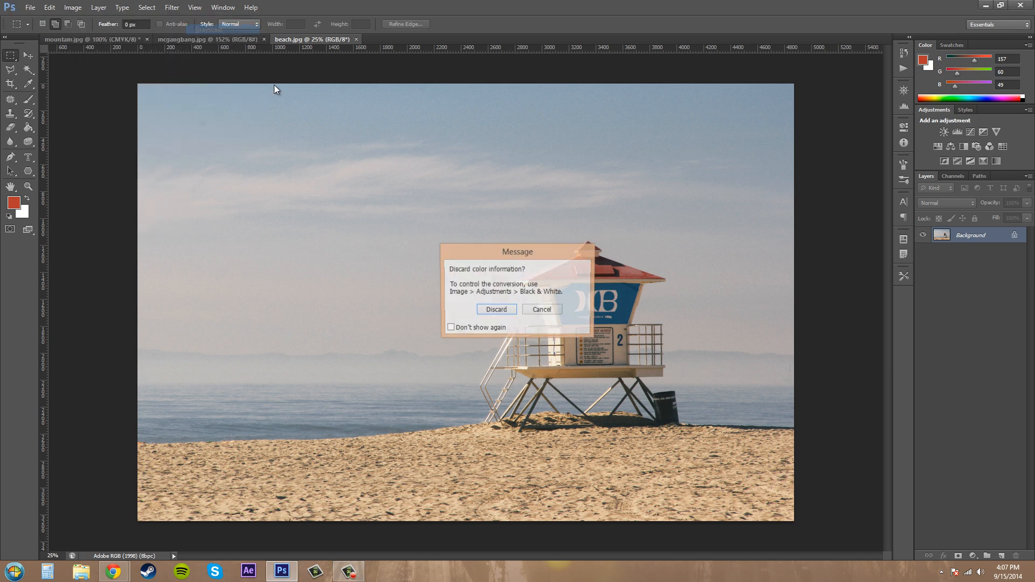
pyautogui.click(495, 309)
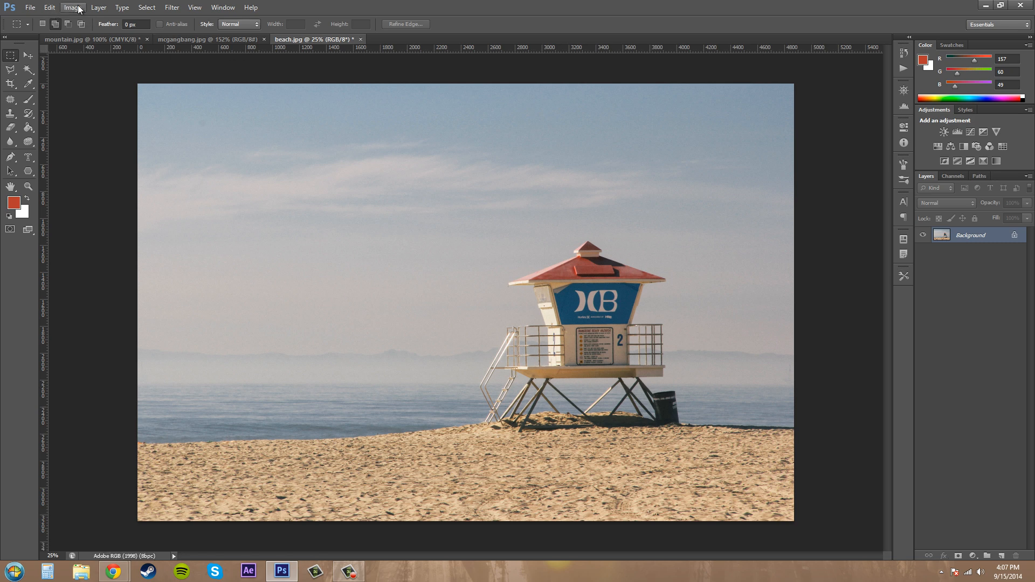
pyautogui.click(73, 7)
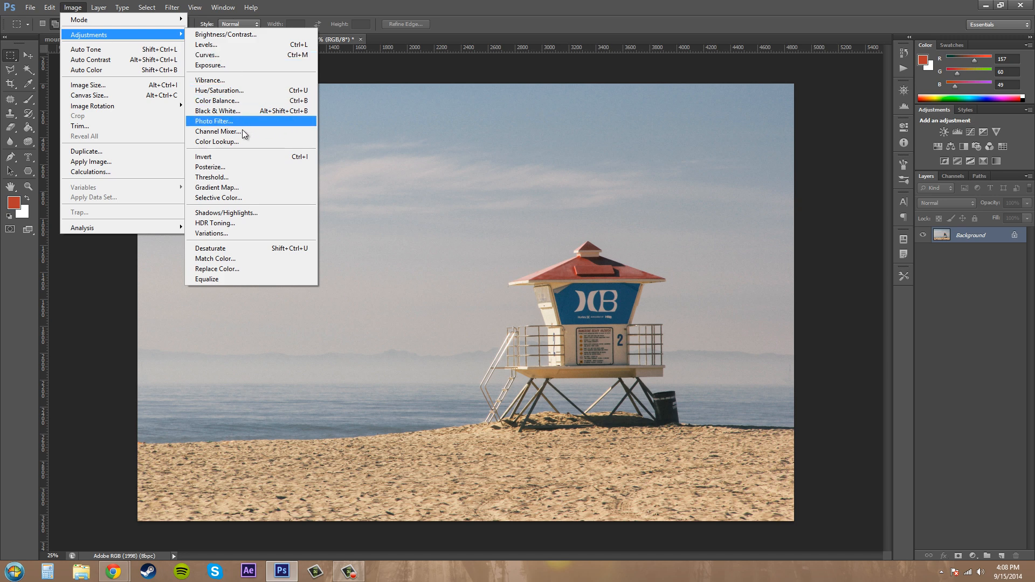
pyautogui.click(218, 132)
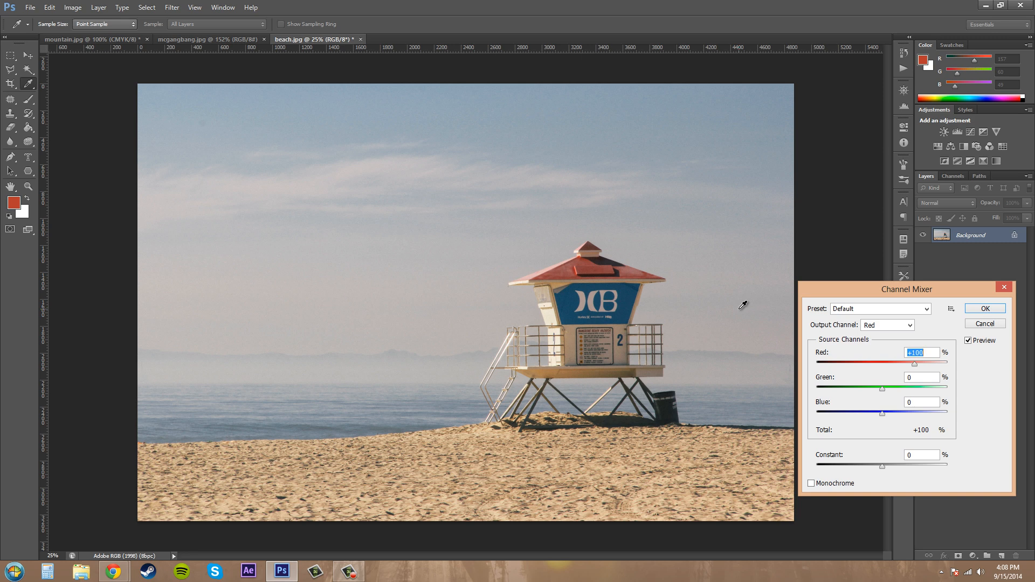
pyautogui.moveTo(787, 307)
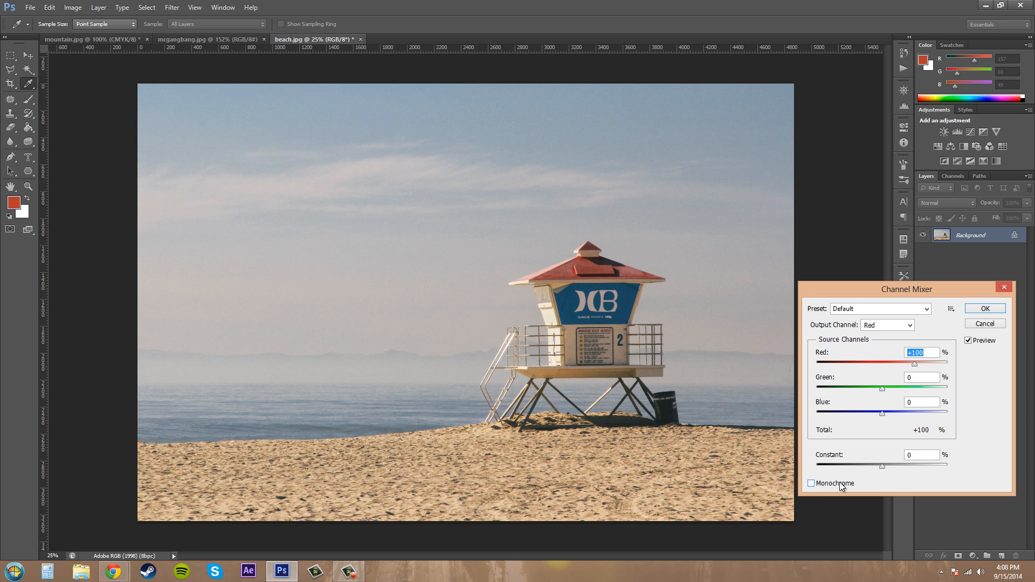
# Step: Enable Monochrome and keep Gray as the output channel
pyautogui.click(812, 483)
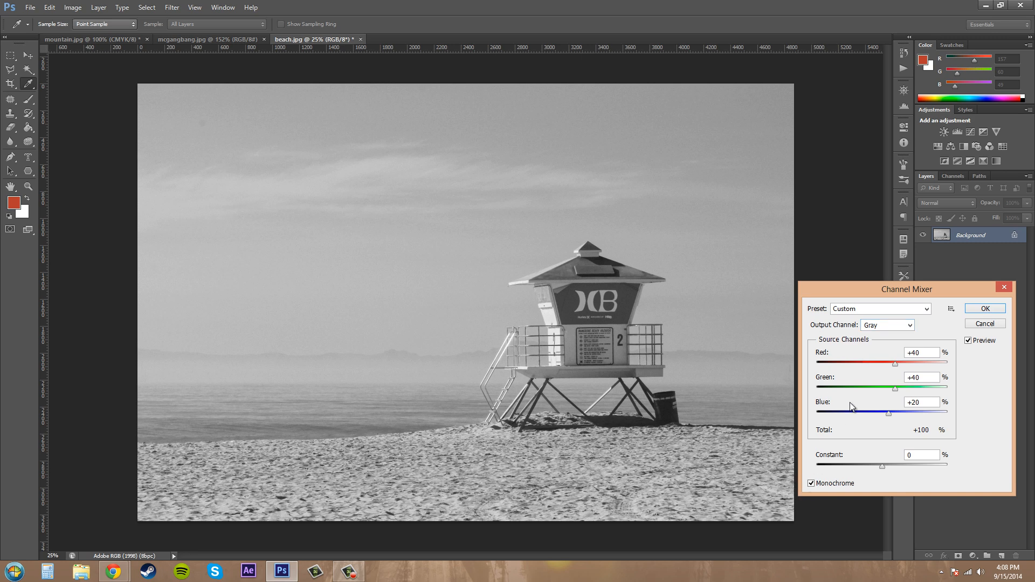
pyautogui.click(886, 324)
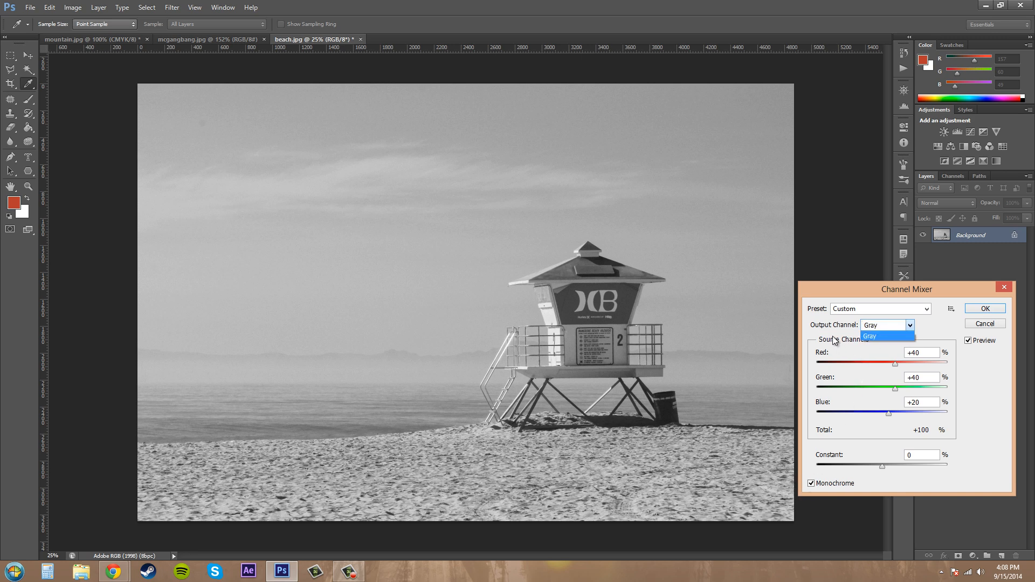
pyautogui.click(869, 336)
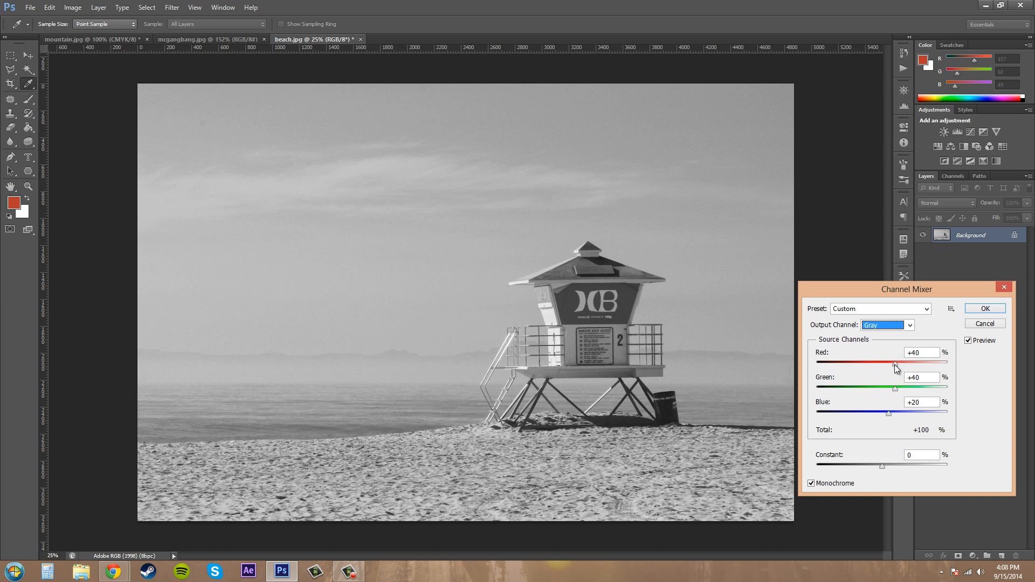
pyautogui.moveTo(896, 368)
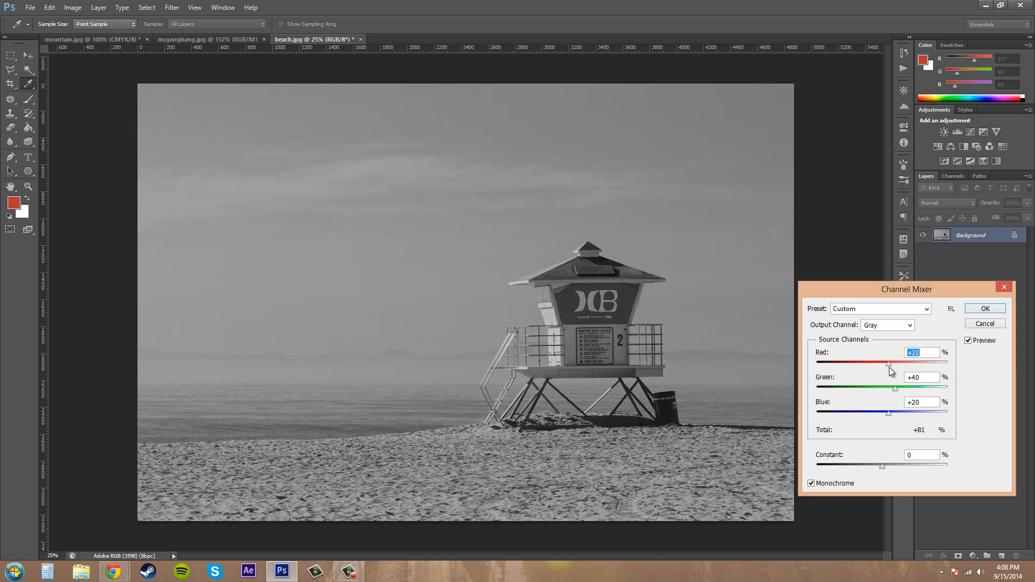
# Step: Raise Green to +57 and experiment with the Blue slider before settling at +21
pyautogui.moveTo(915, 389); pyautogui.dragTo(931, 388)
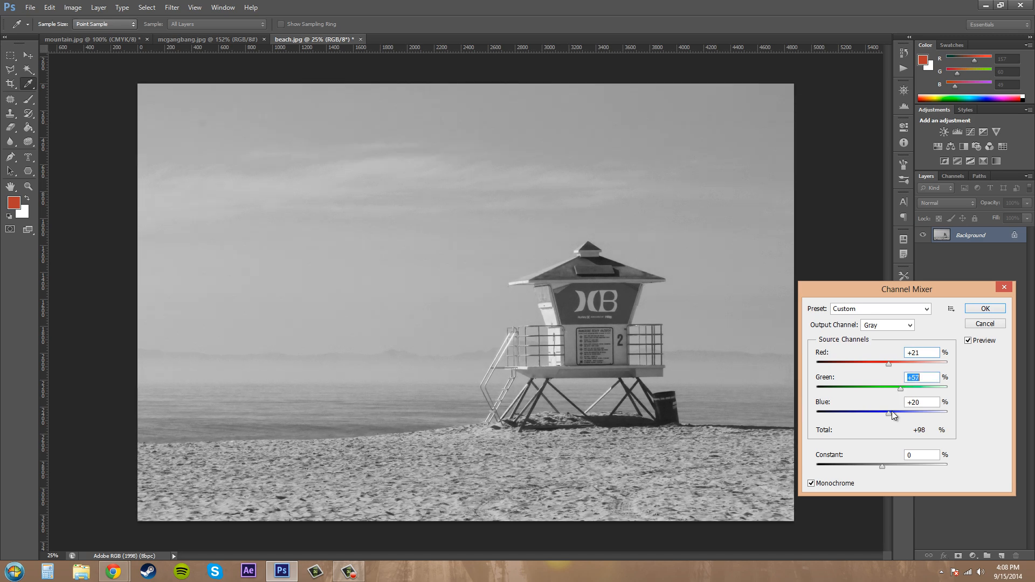
pyautogui.moveTo(889, 412); pyautogui.dragTo(889, 413)
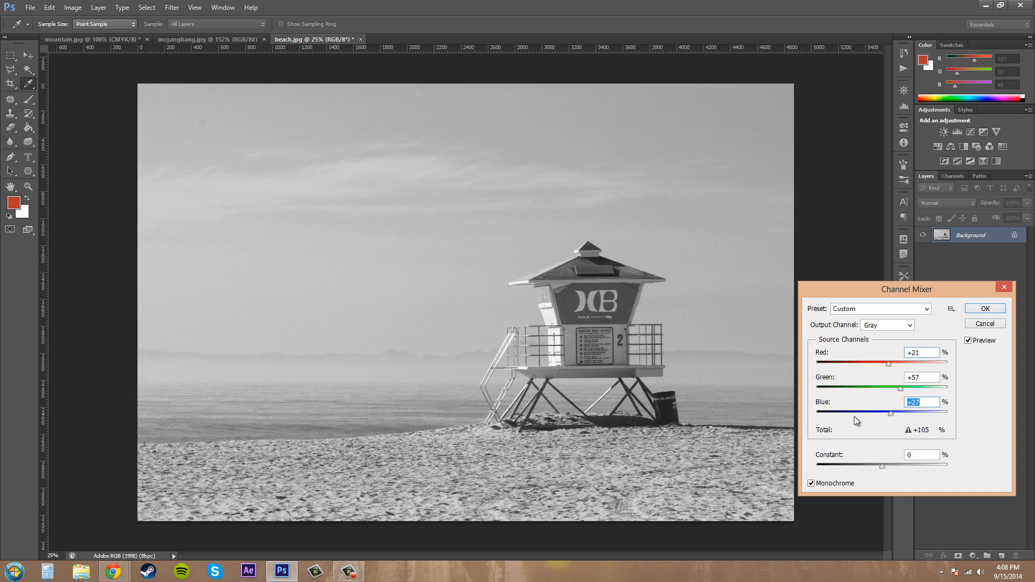
pyautogui.moveTo(890, 412); pyautogui.dragTo(898, 413)
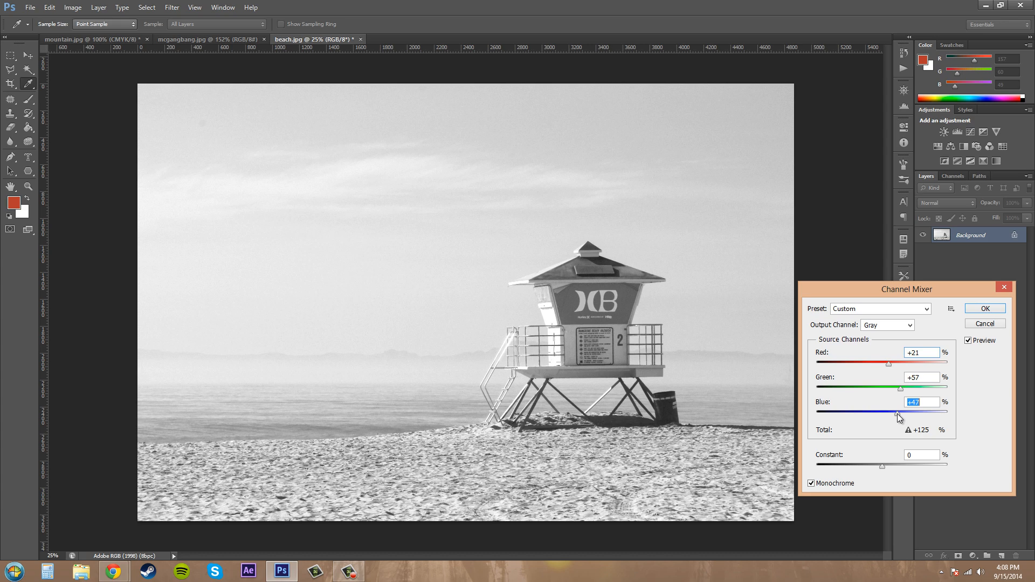
pyautogui.moveTo(900, 412); pyautogui.dragTo(890, 412)
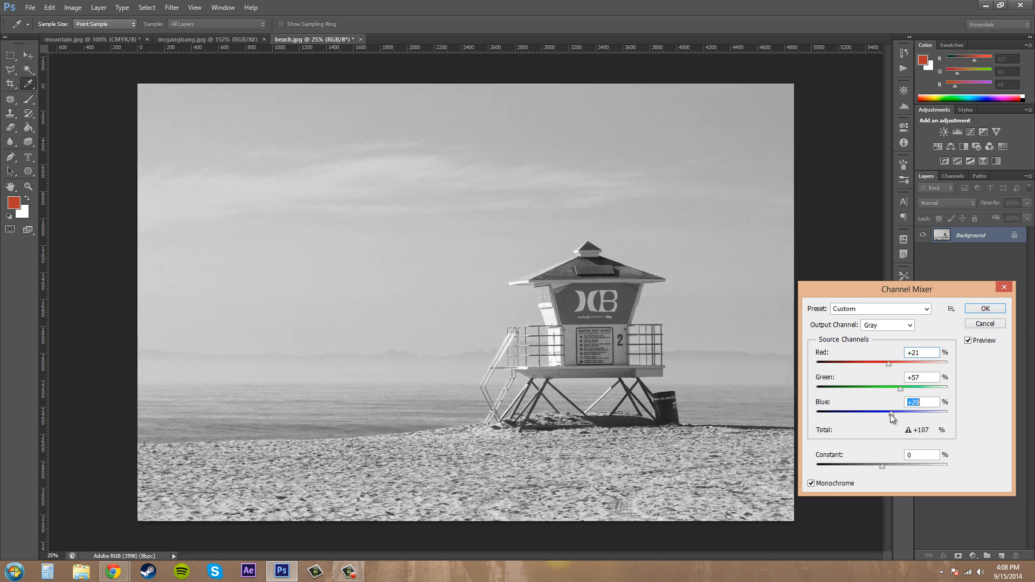
pyautogui.moveTo(891, 414); pyautogui.dragTo(882, 413)
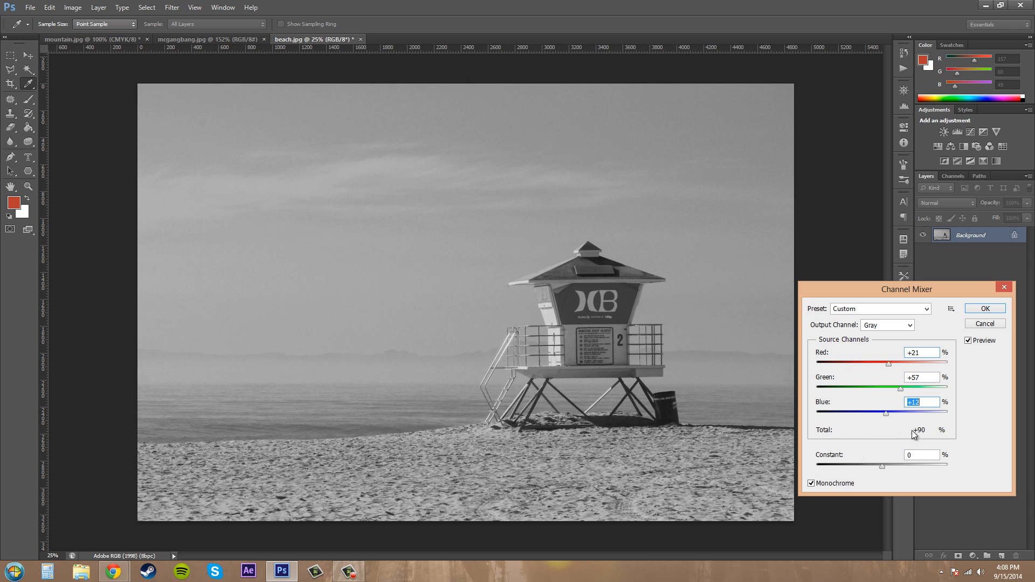
pyautogui.moveTo(918, 437)
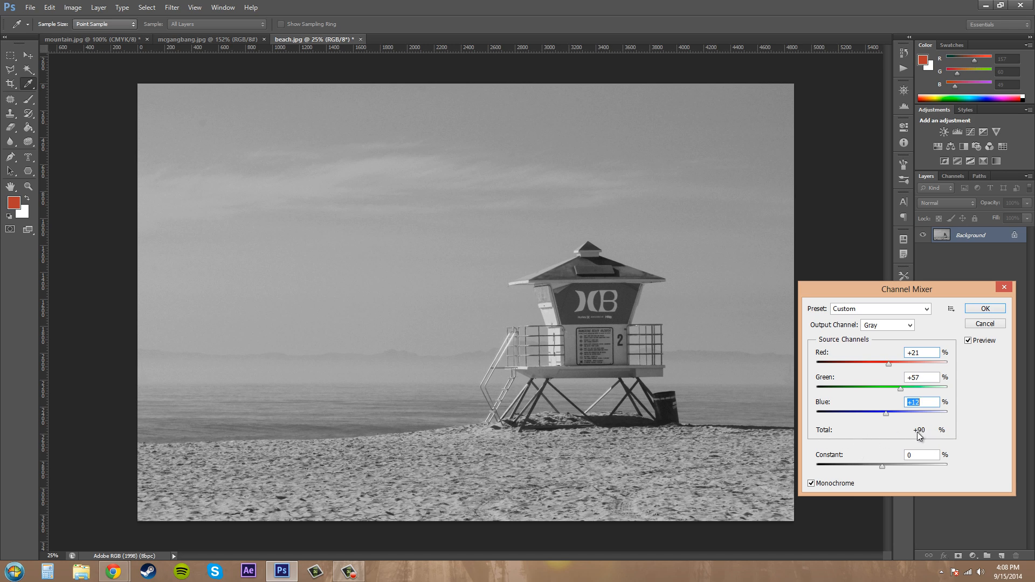
pyautogui.moveTo(887, 412); pyautogui.dragTo(891, 413)
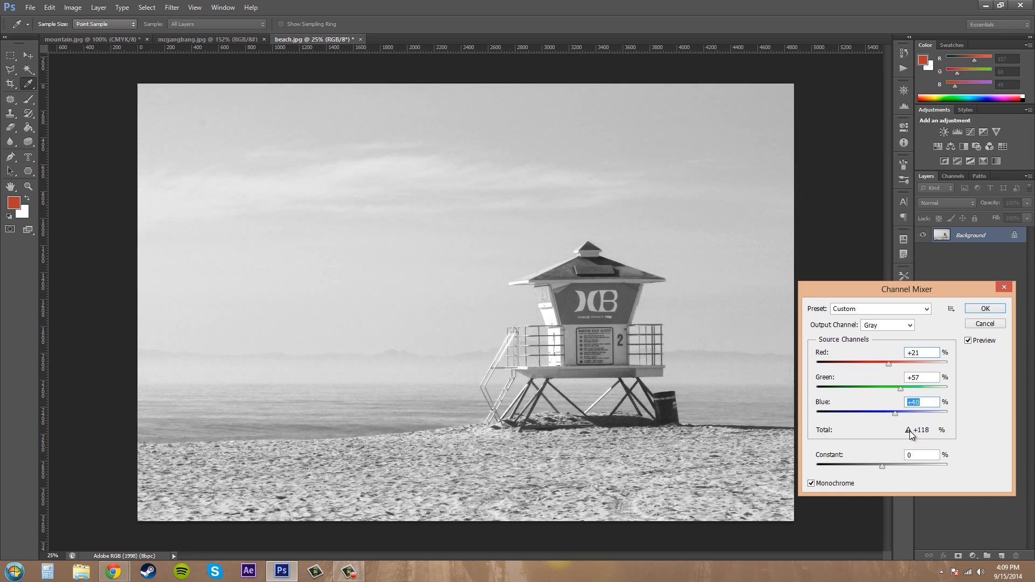
pyautogui.moveTo(896, 412); pyautogui.dragTo(895, 412)
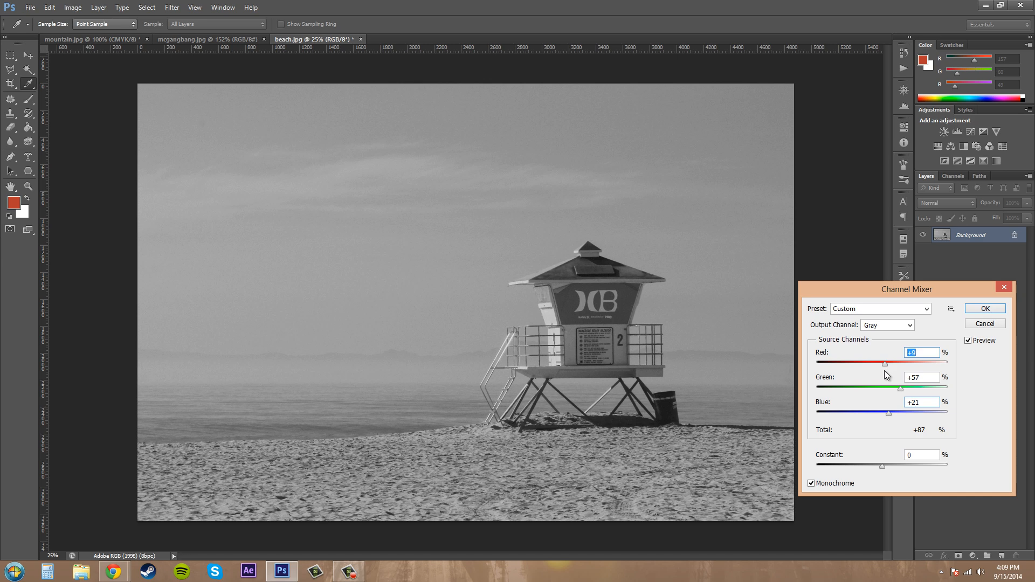
pyautogui.moveTo(746, 320)
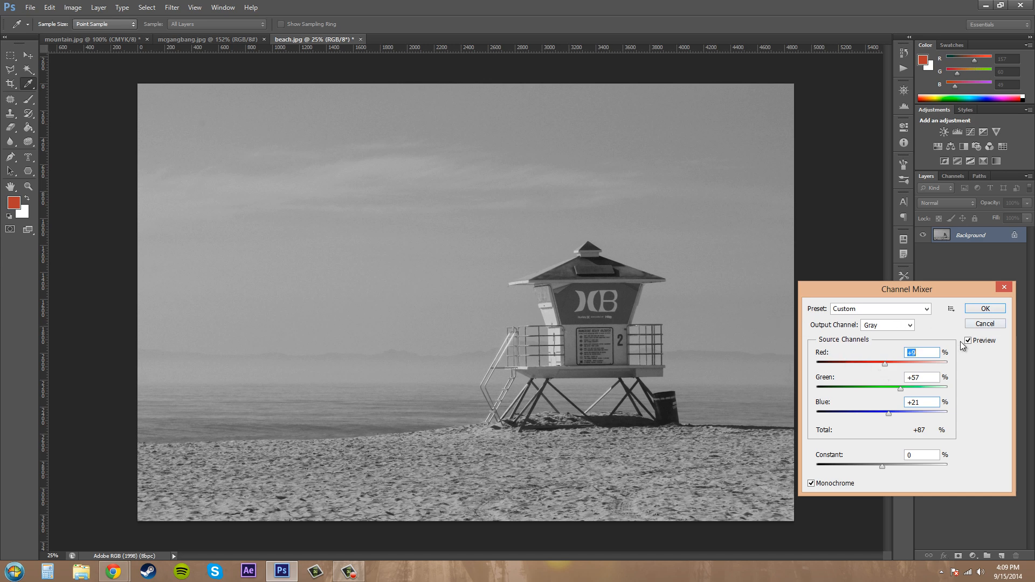
pyautogui.moveTo(959, 348)
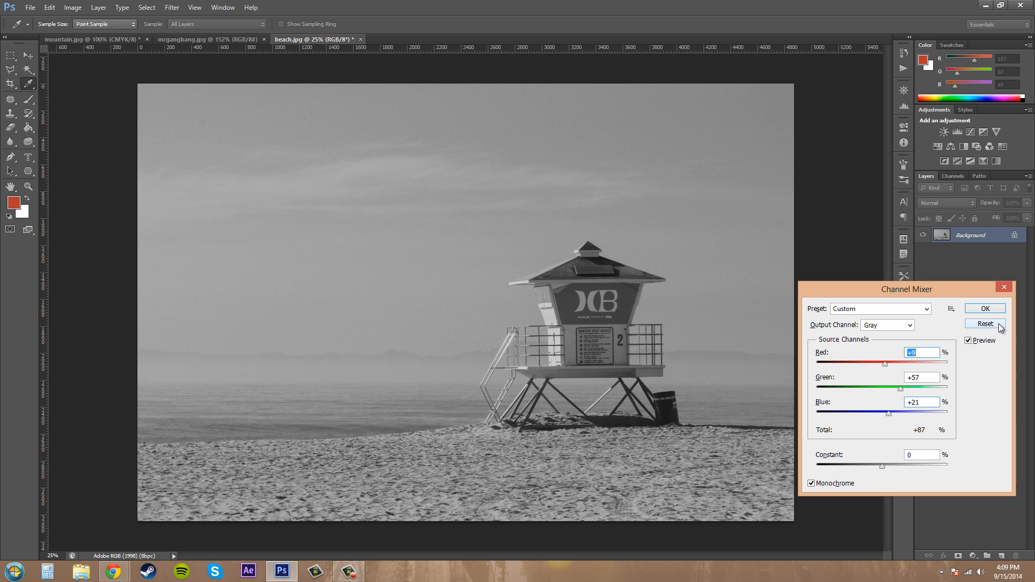
pyautogui.click(984, 324)
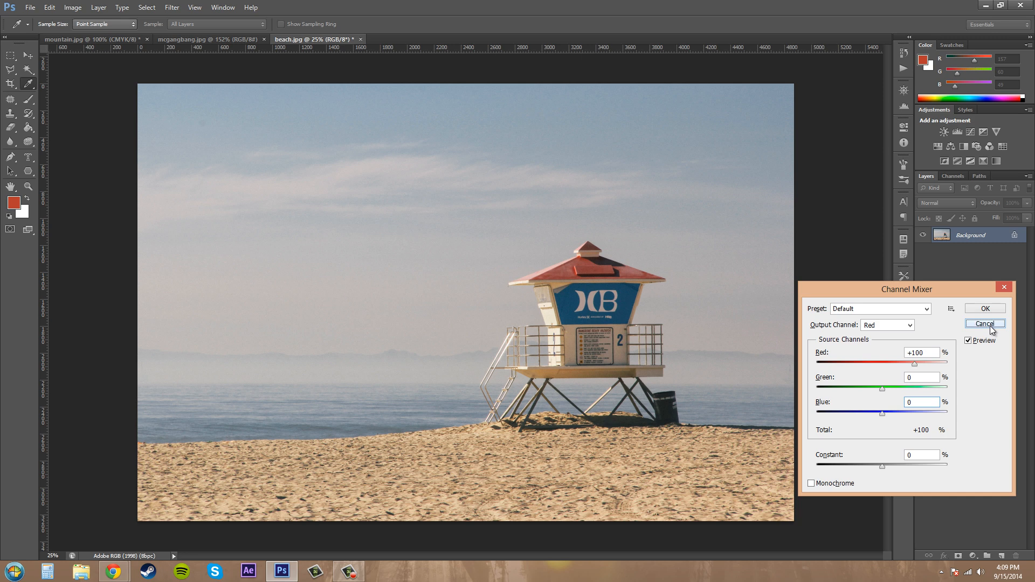
pyautogui.moveTo(941, 332)
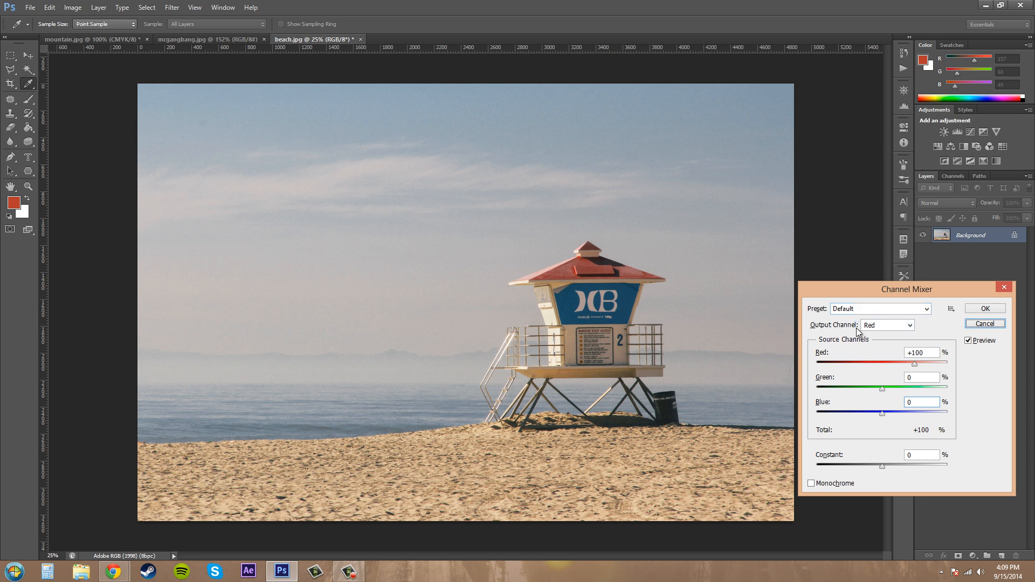
pyautogui.moveTo(488, 381)
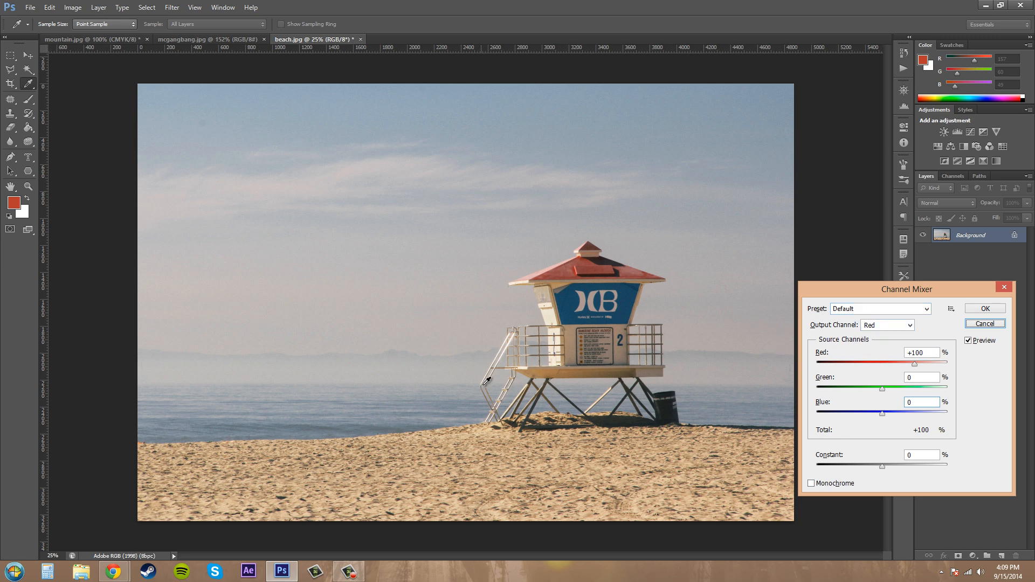
pyautogui.moveTo(672, 362)
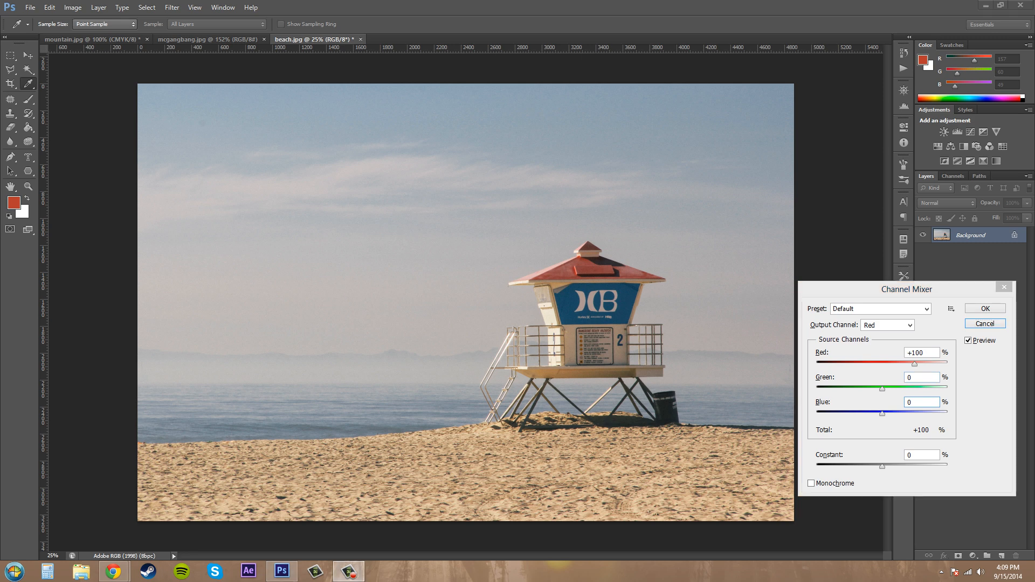
pyautogui.moveTo(444, 400)
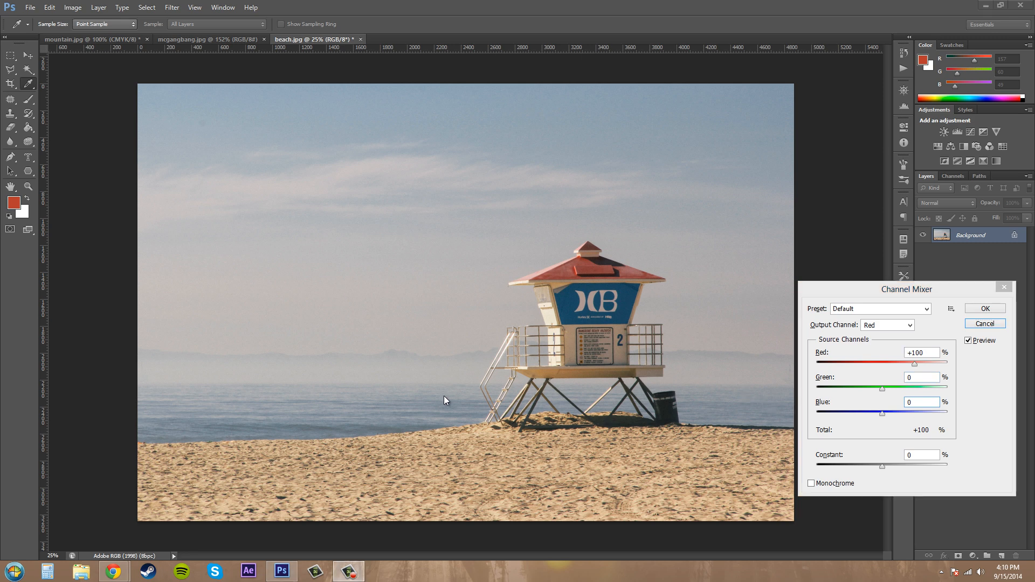
pyautogui.moveTo(231, 297)
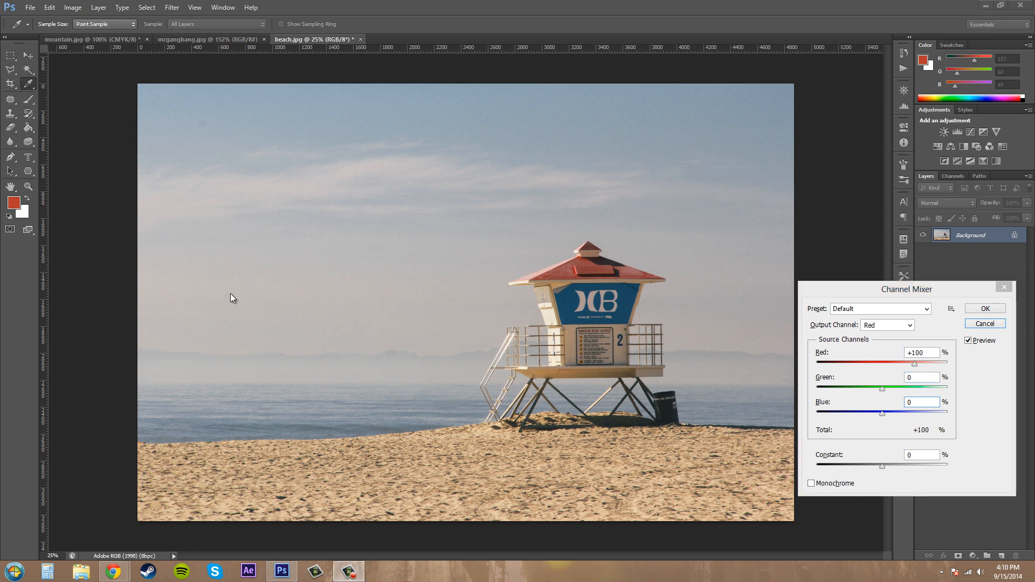
pyautogui.moveTo(810, 418)
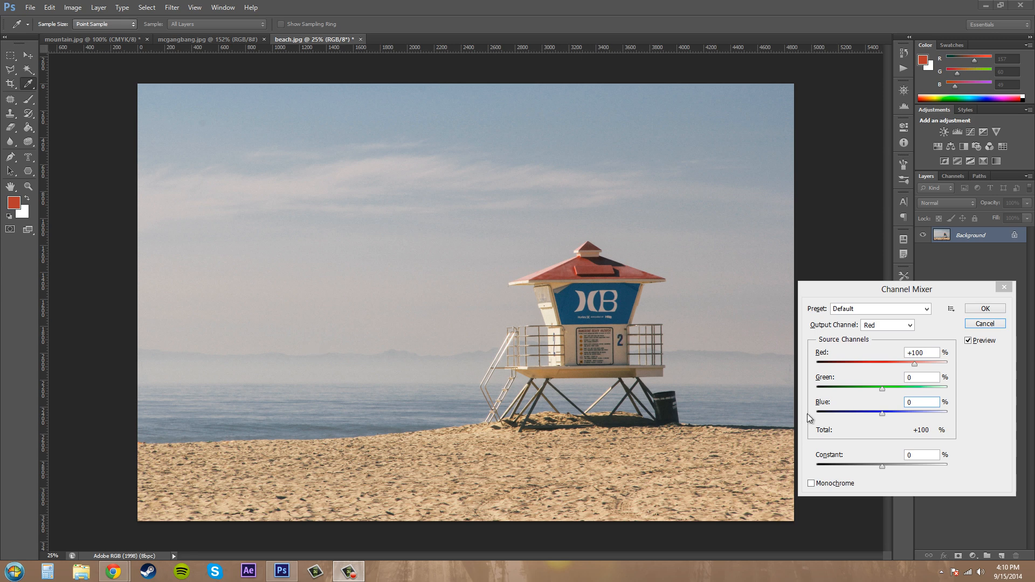
pyautogui.moveTo(877, 331)
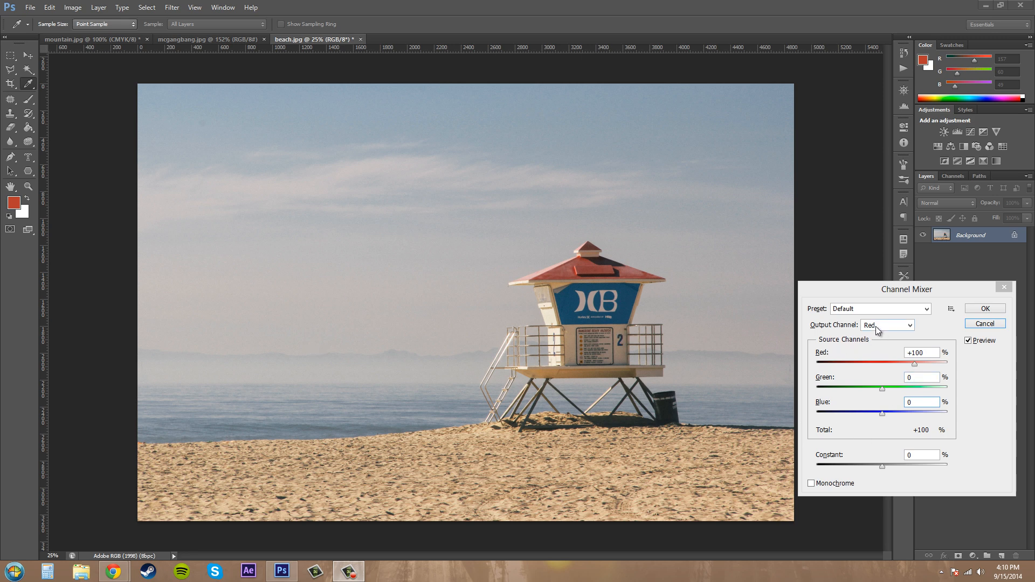
pyautogui.moveTo(862, 341)
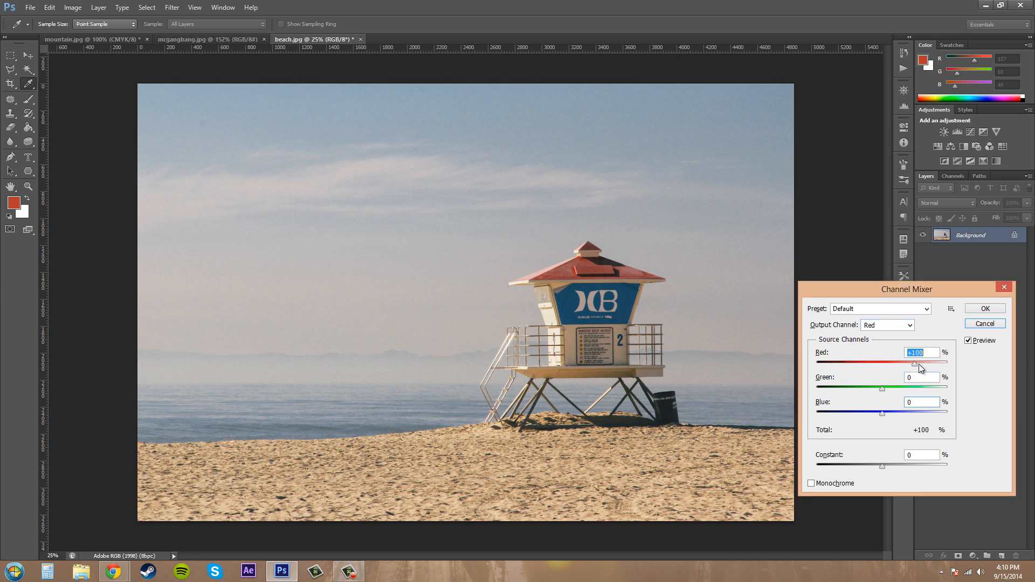
pyautogui.moveTo(915, 362); pyautogui.dragTo(919, 362)
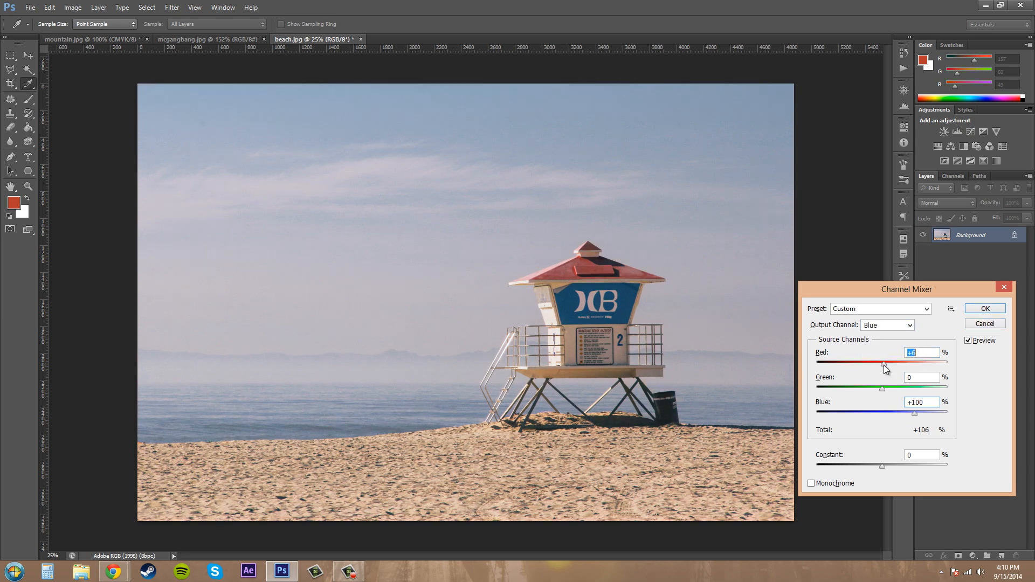
# Step: Tint the blue output channel by mixing in some red and halving blue's contribution
pyautogui.moveTo(884, 369); pyautogui.dragTo(898, 368)
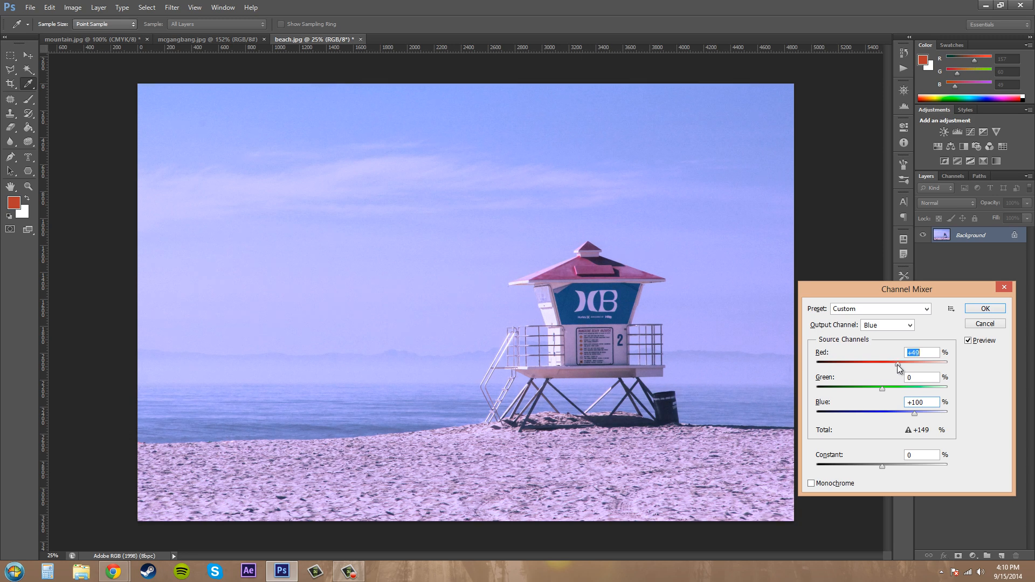
pyautogui.moveTo(899, 368); pyautogui.dragTo(897, 368)
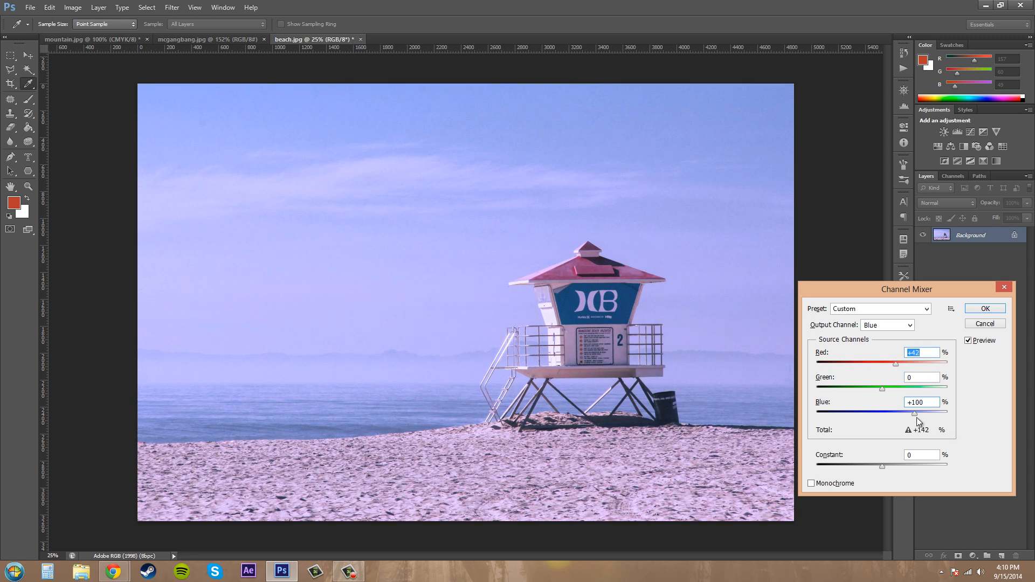
pyautogui.moveTo(916, 413); pyautogui.dragTo(898, 413)
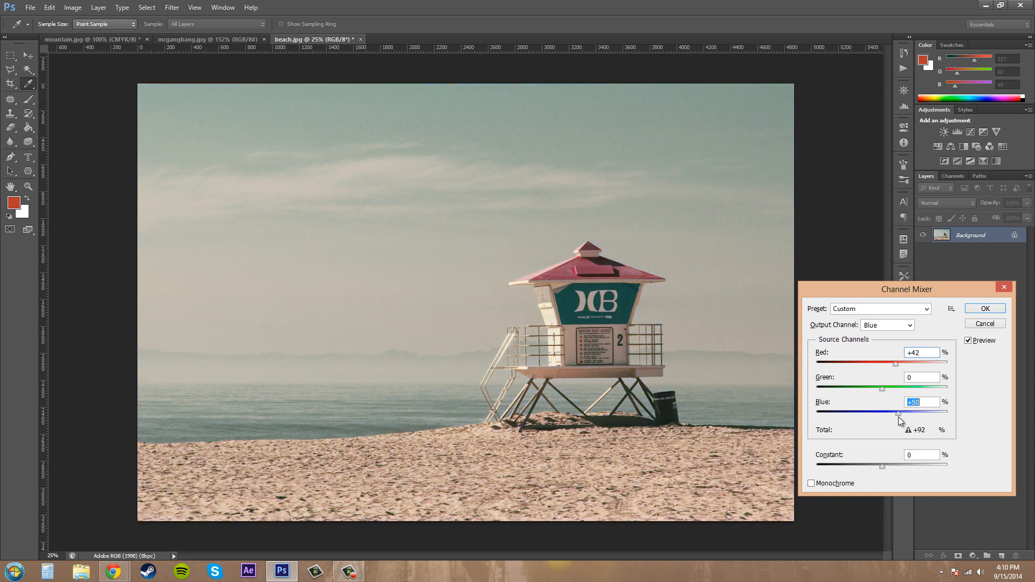
# Step: Reset the mixer, switch the output channel to Red, and set Red to +114
pyautogui.click(909, 324)
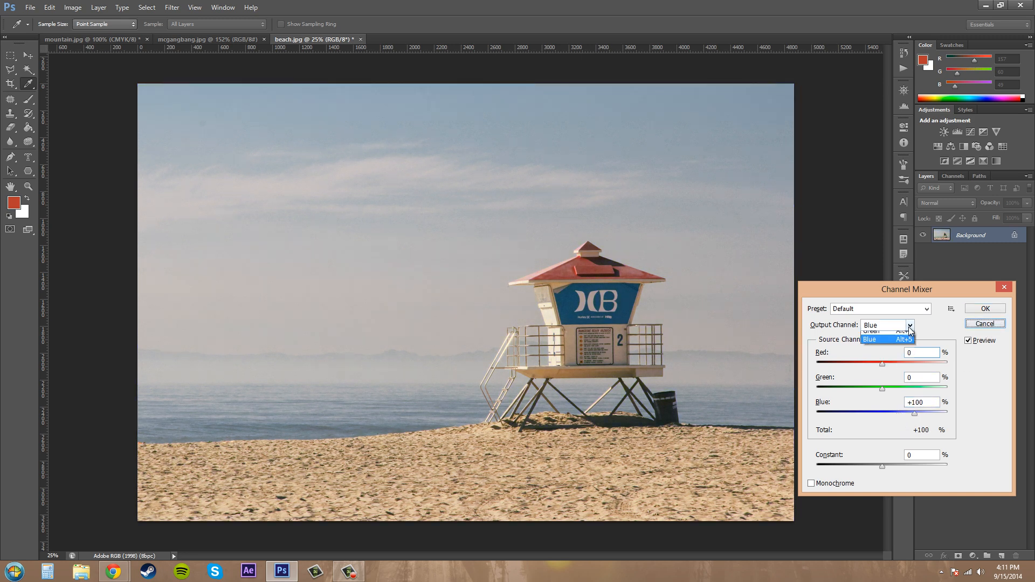
pyautogui.click(871, 331)
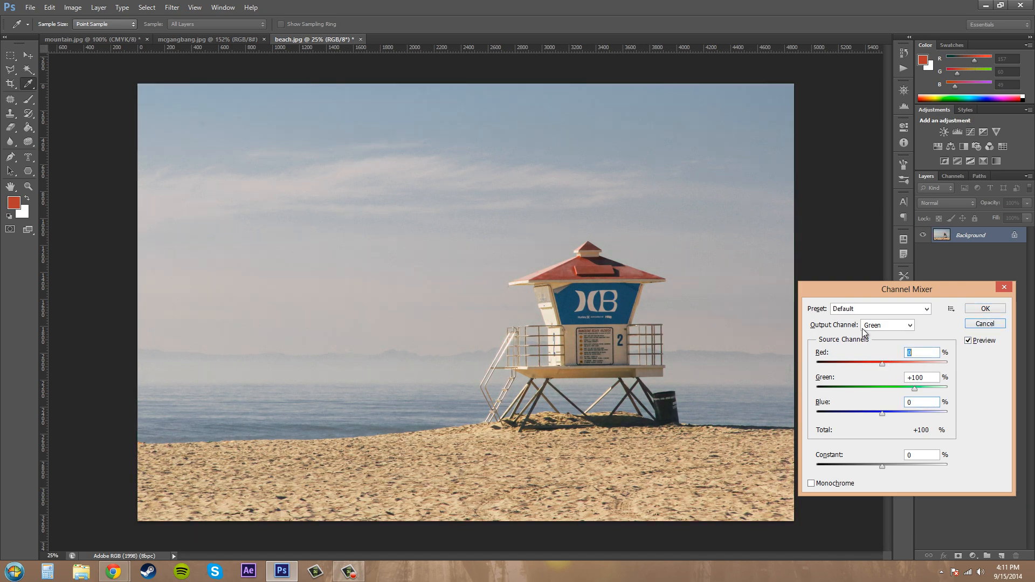
pyautogui.click(888, 324)
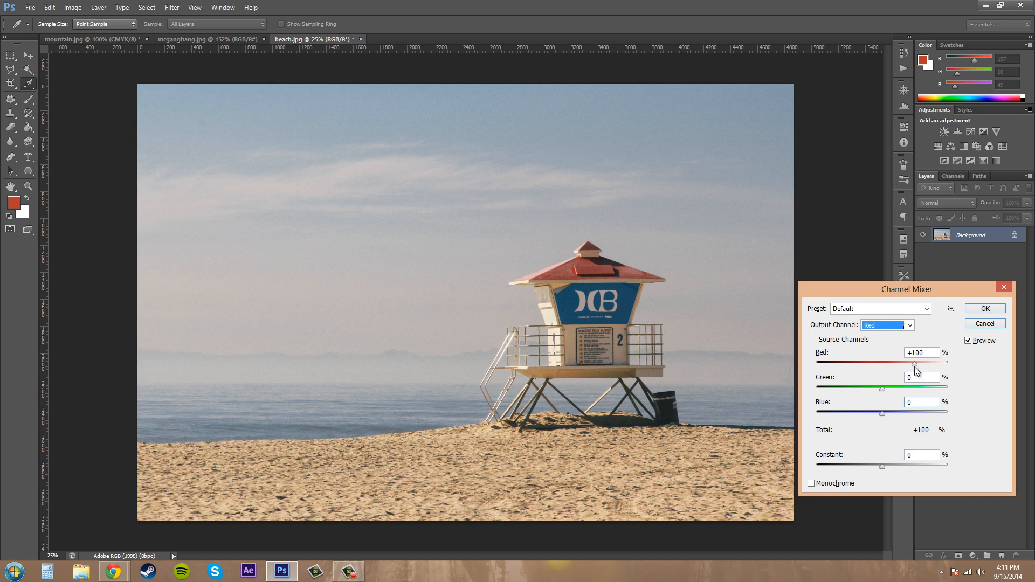
pyautogui.moveTo(914, 359); pyautogui.dragTo(916, 359)
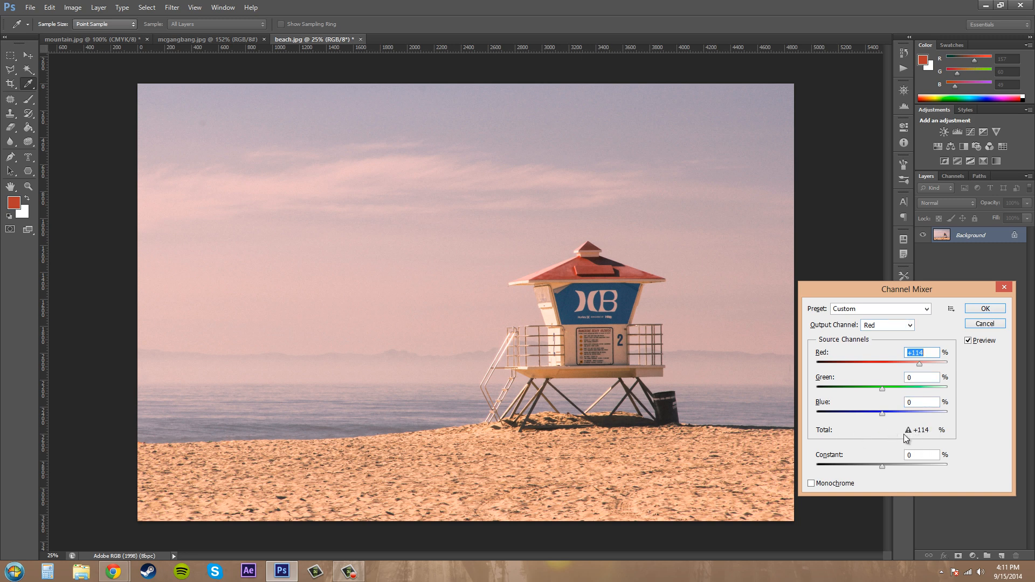
pyautogui.moveTo(926, 436)
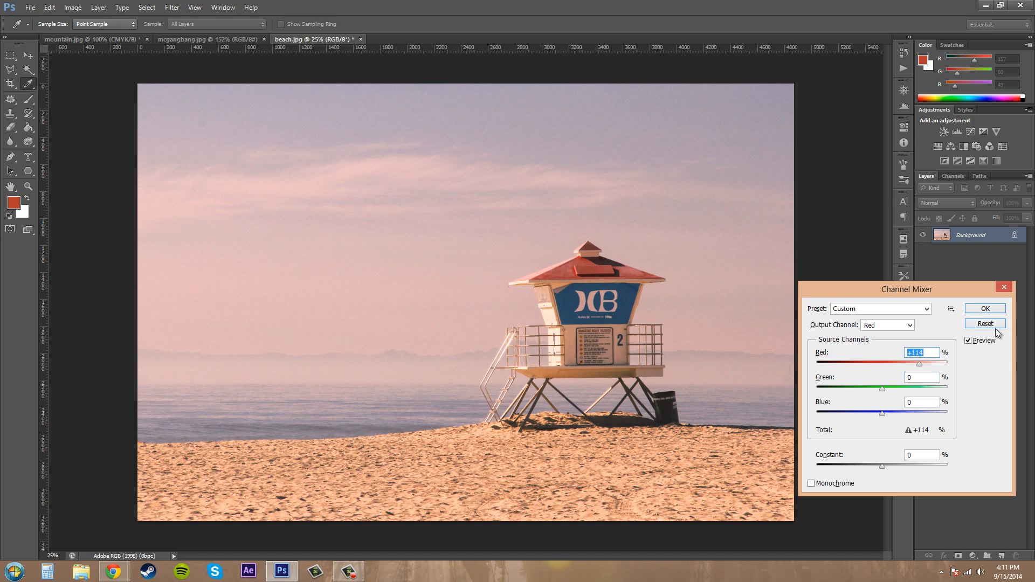
# Step: Alt-click Reset to restore every channel setting to its default values
pyautogui.click(909, 324)
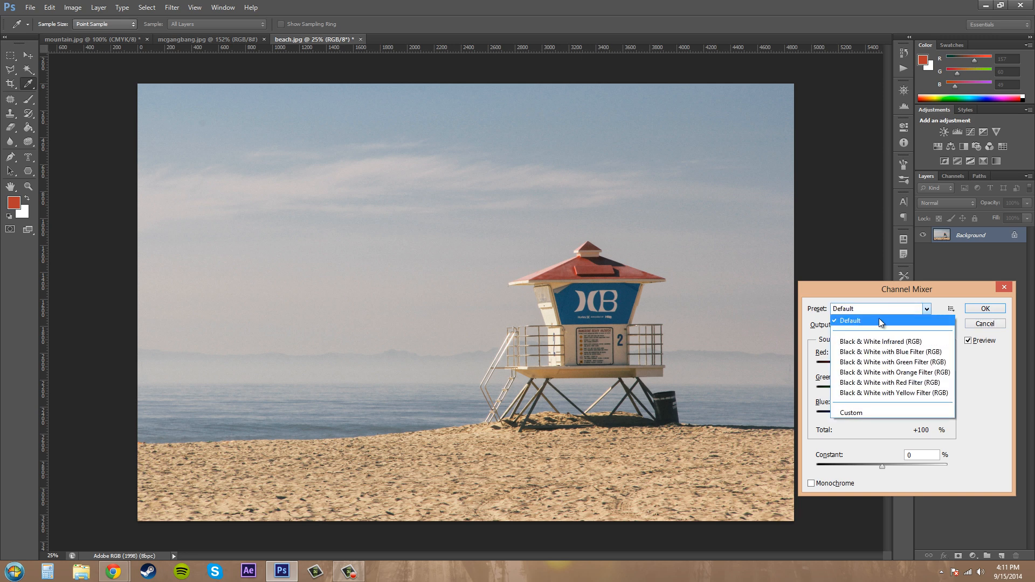
pyautogui.moveTo(892, 362)
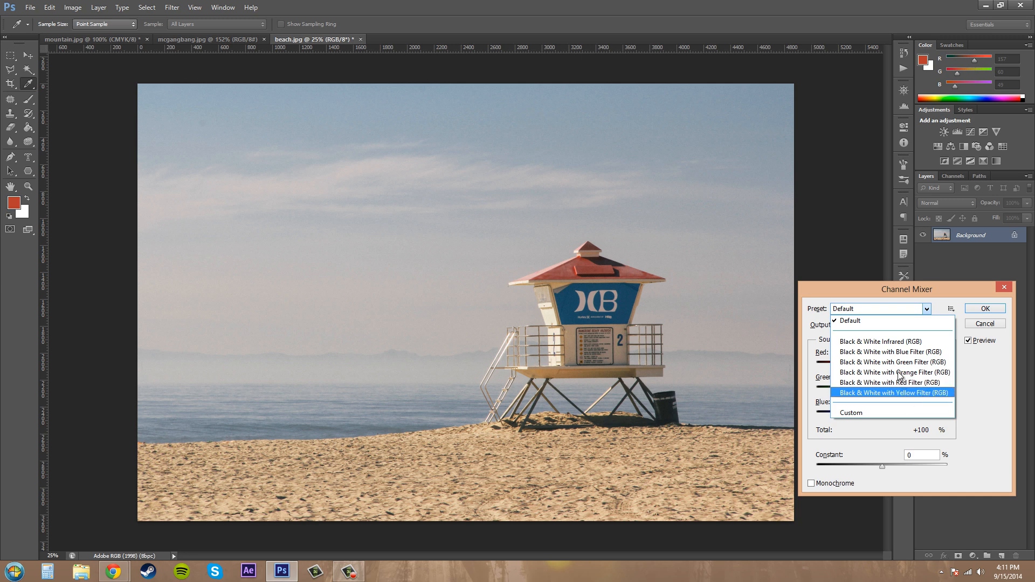
pyautogui.moveTo(893, 382)
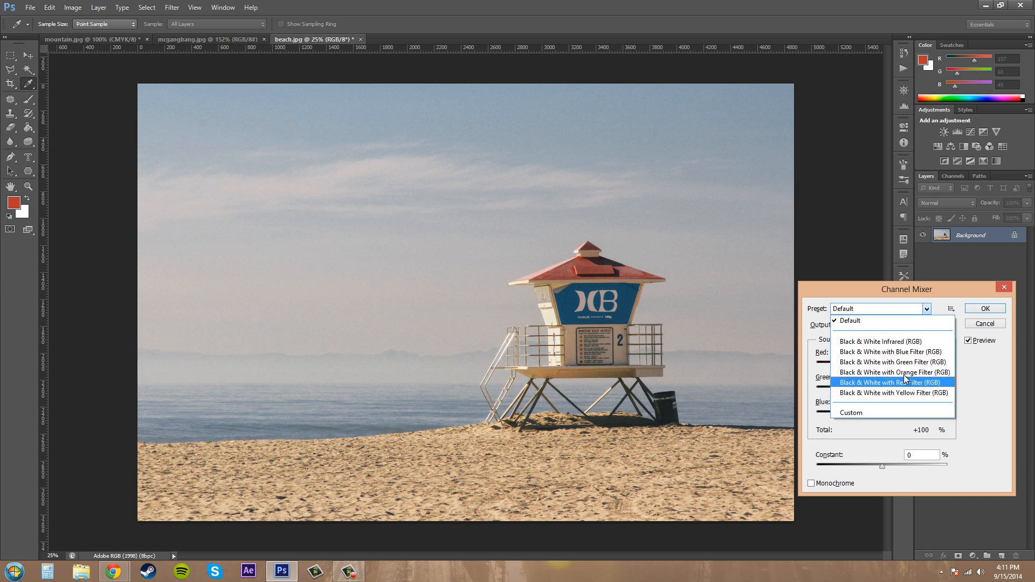
pyautogui.moveTo(892, 321)
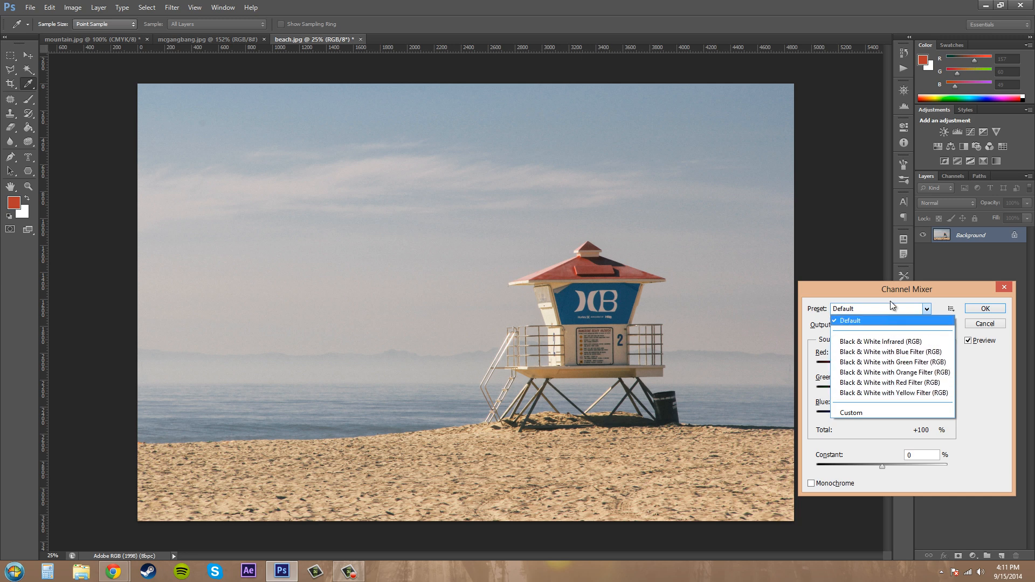
pyautogui.moveTo(885, 362)
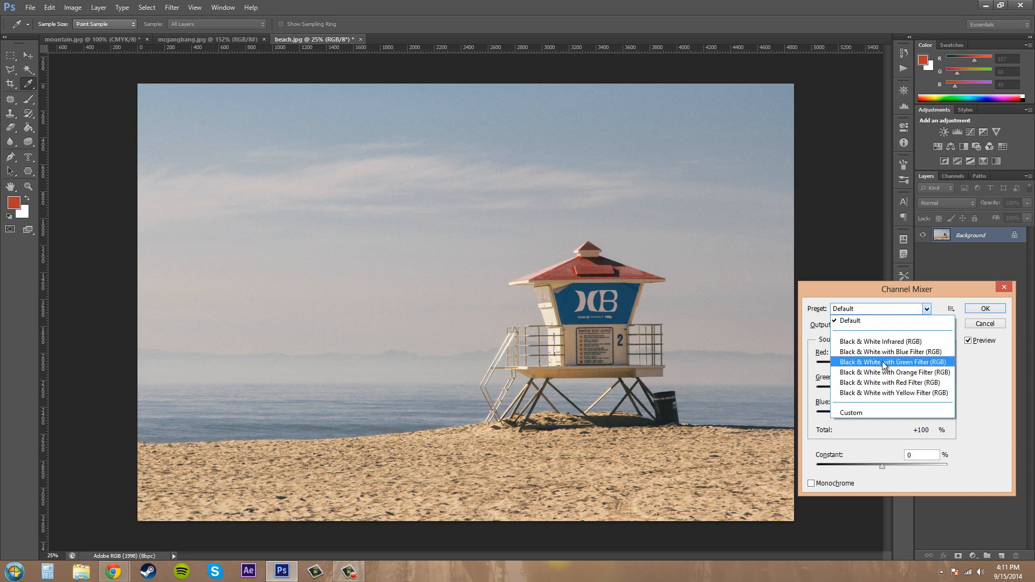
pyautogui.moveTo(883, 367)
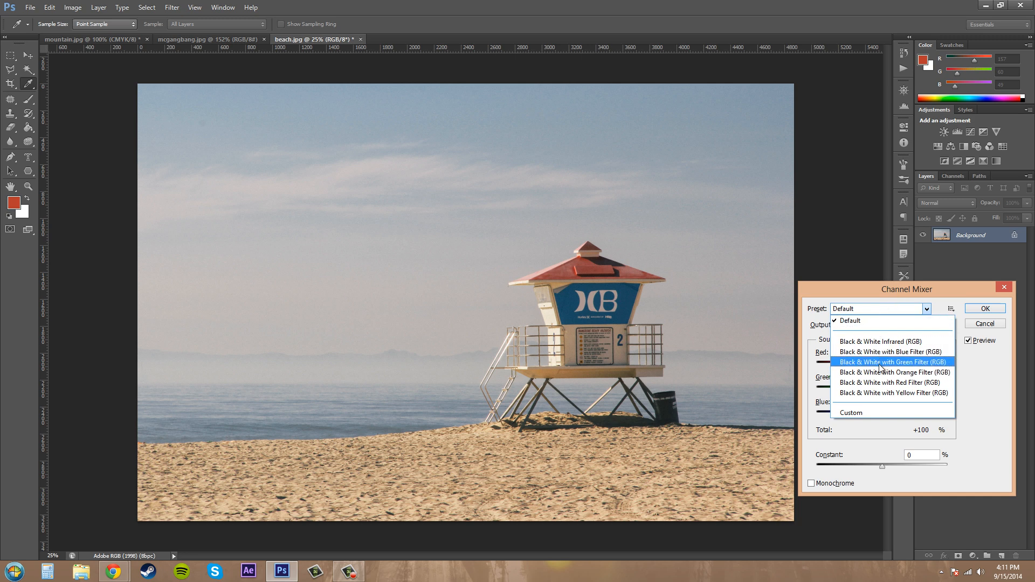
# Step: Apply the Black & White with Green Filter preset and enter Green +100
pyautogui.click(893, 362)
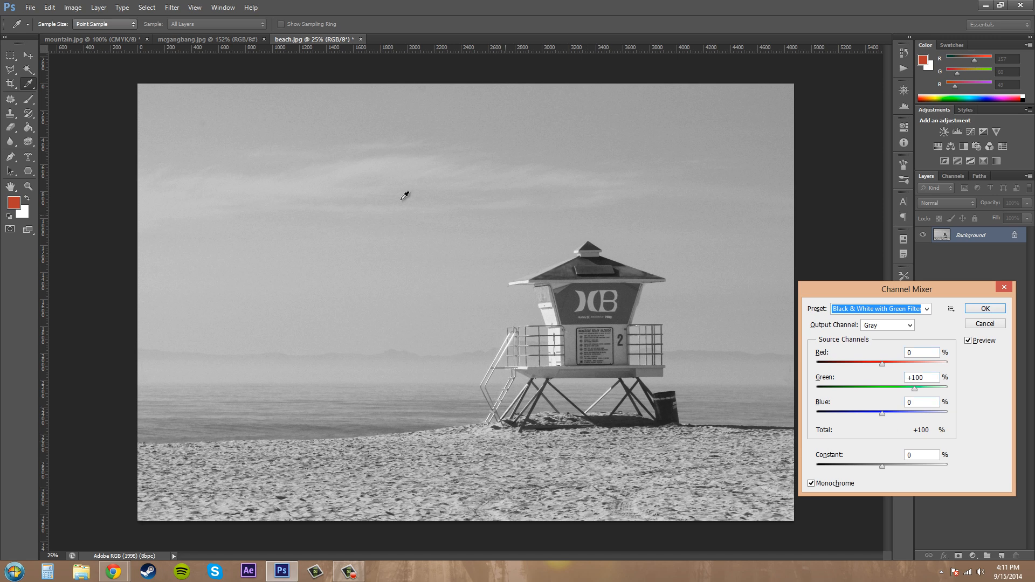
pyautogui.moveTo(186, 291)
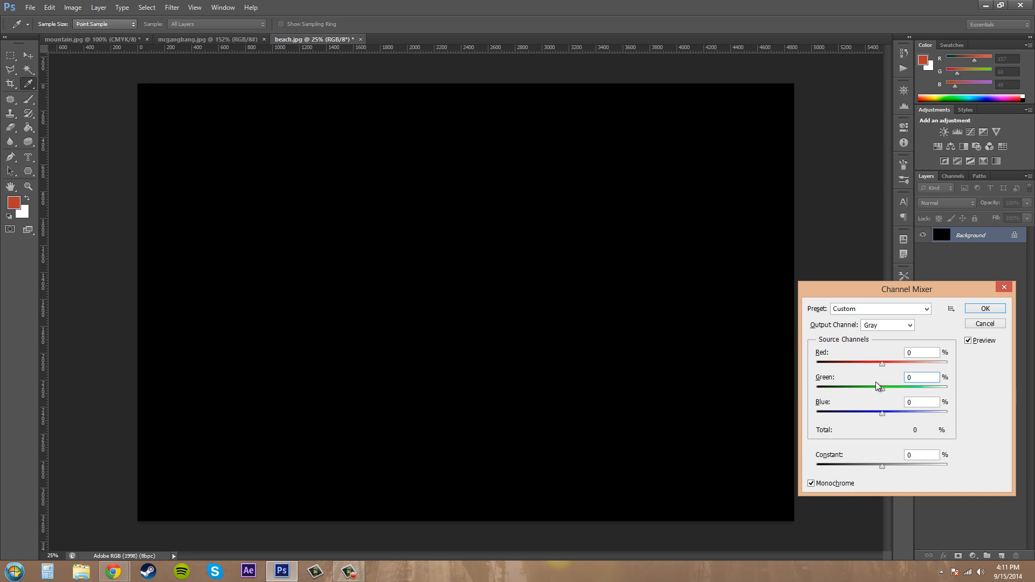
pyautogui.click(923, 377)
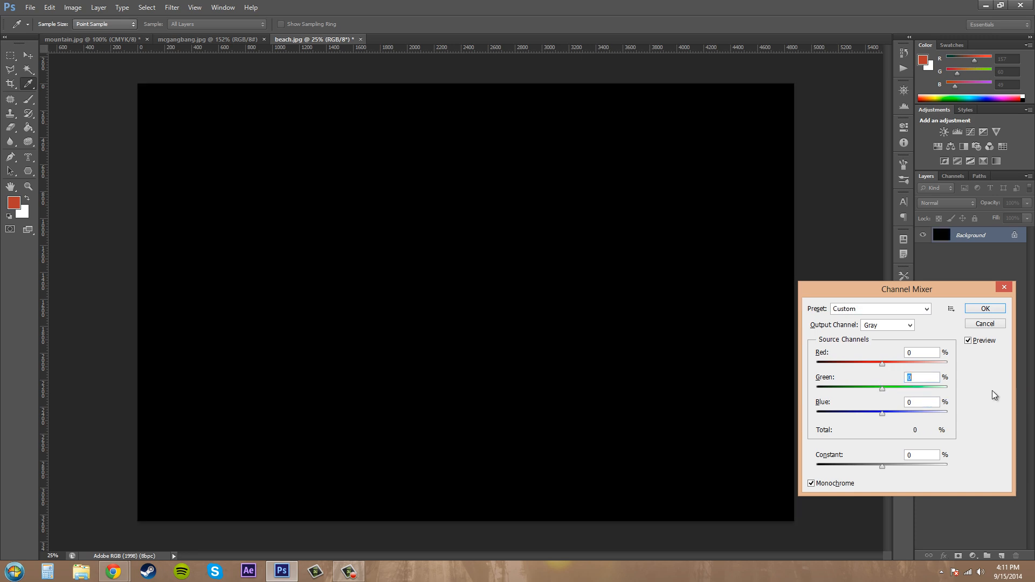
pyautogui.write('+100')
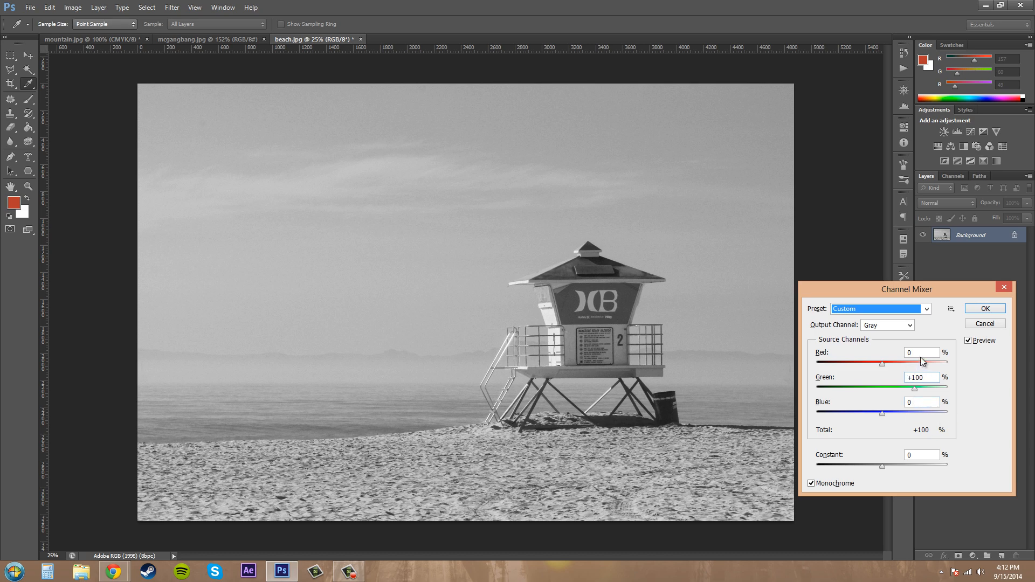
pyautogui.click(919, 352)
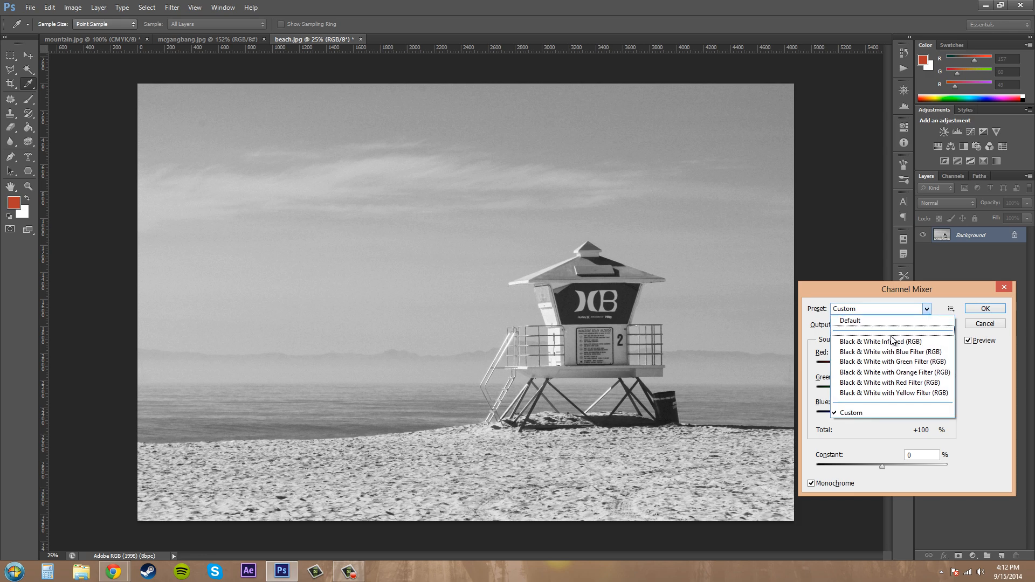
pyautogui.moveTo(891, 352)
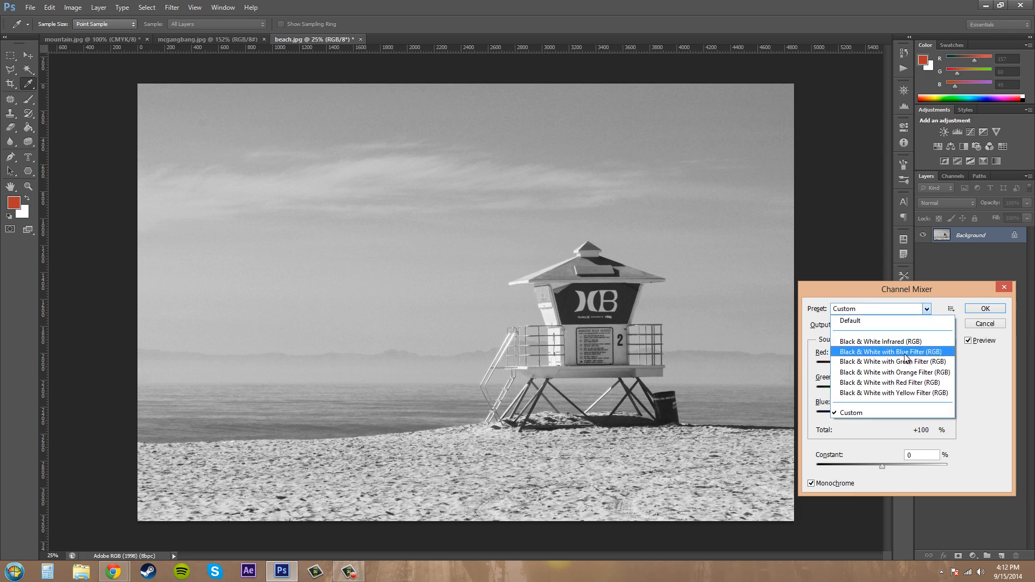
# Step: Preview the Blue, Green and Orange Filter black-and-white presets, then cancel the Channel Mixer
pyautogui.click(893, 351)
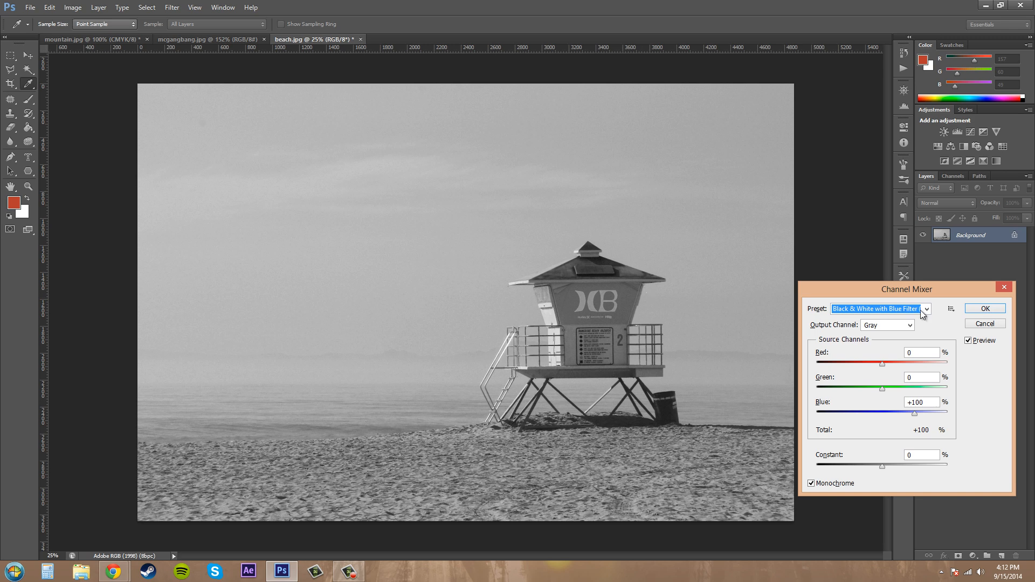
pyautogui.click(926, 309)
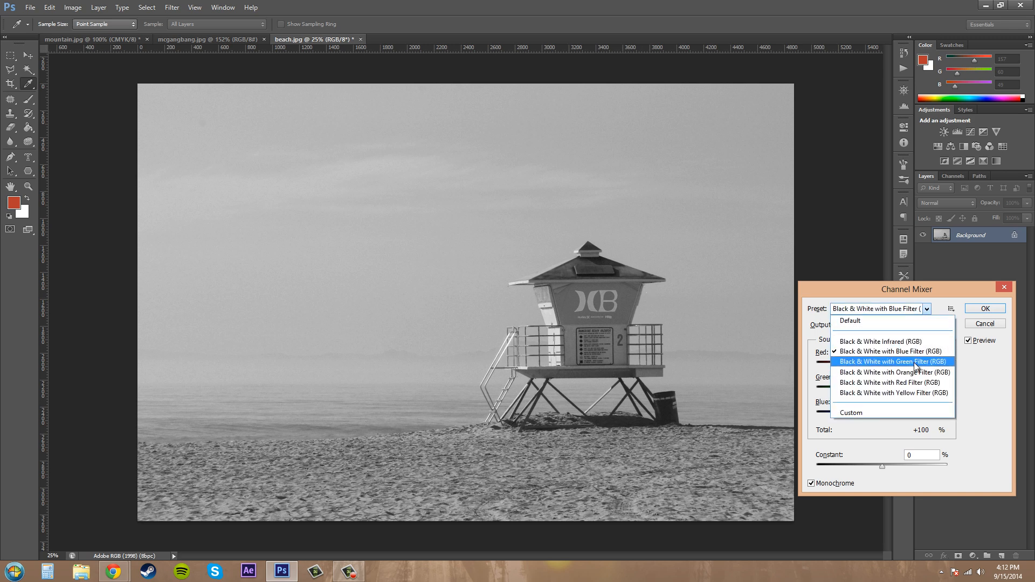
pyautogui.click(893, 361)
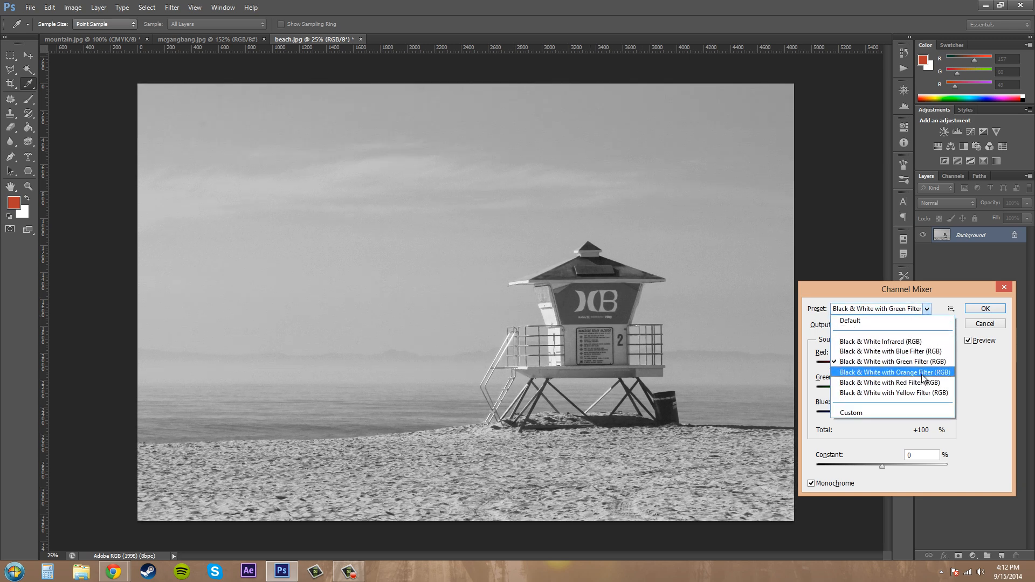
pyautogui.click(894, 372)
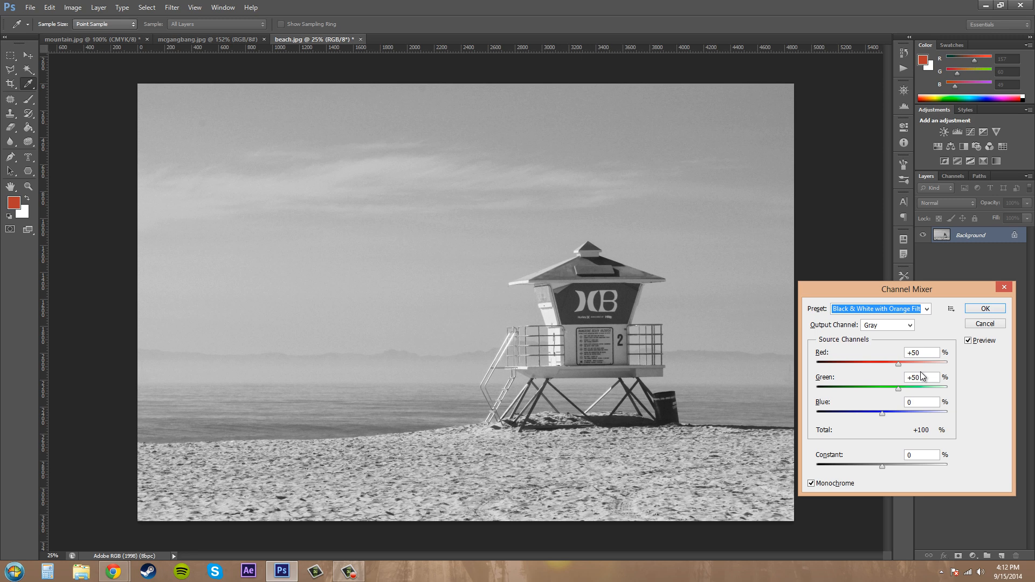
pyautogui.moveTo(956, 392)
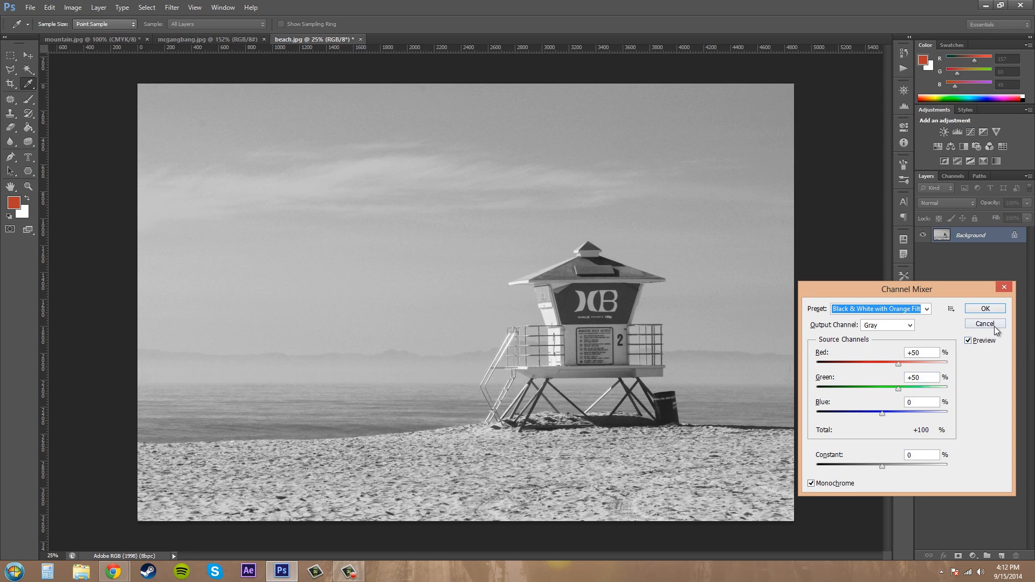
pyautogui.click(985, 324)
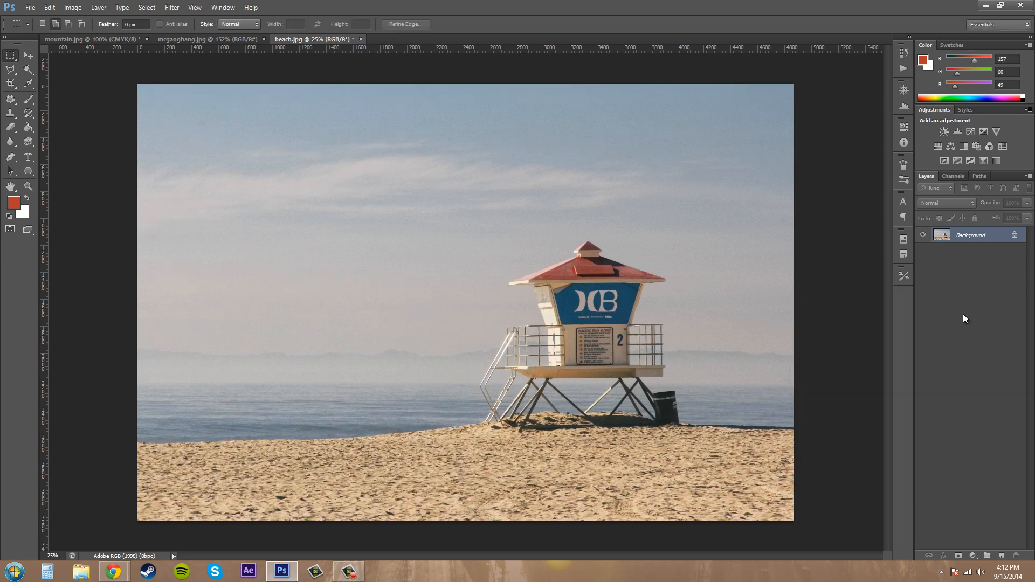